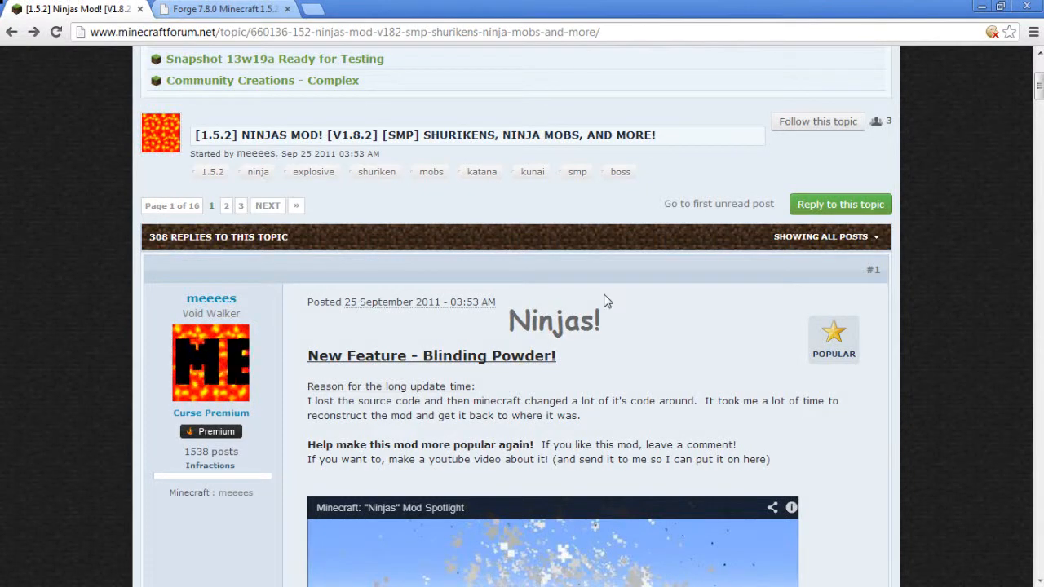
pyautogui.moveTo(637, 330)
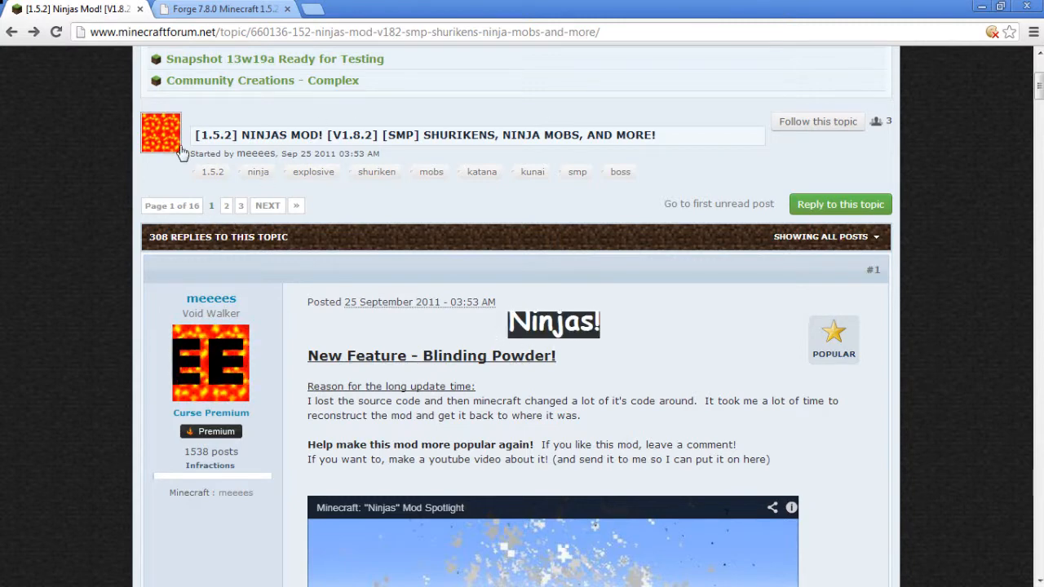
pyautogui.moveTo(259, 154)
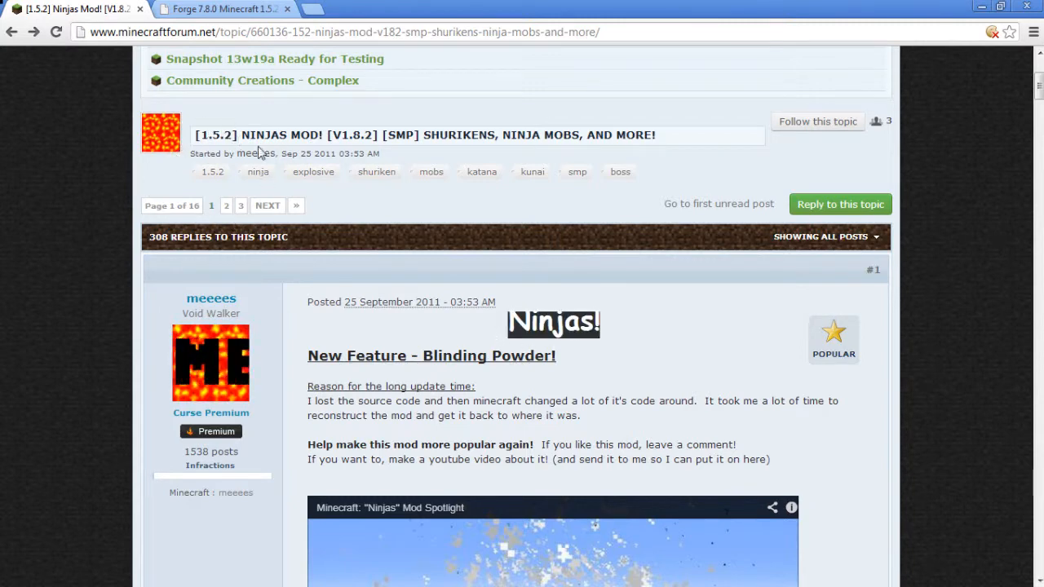
pyautogui.moveTo(613, 379)
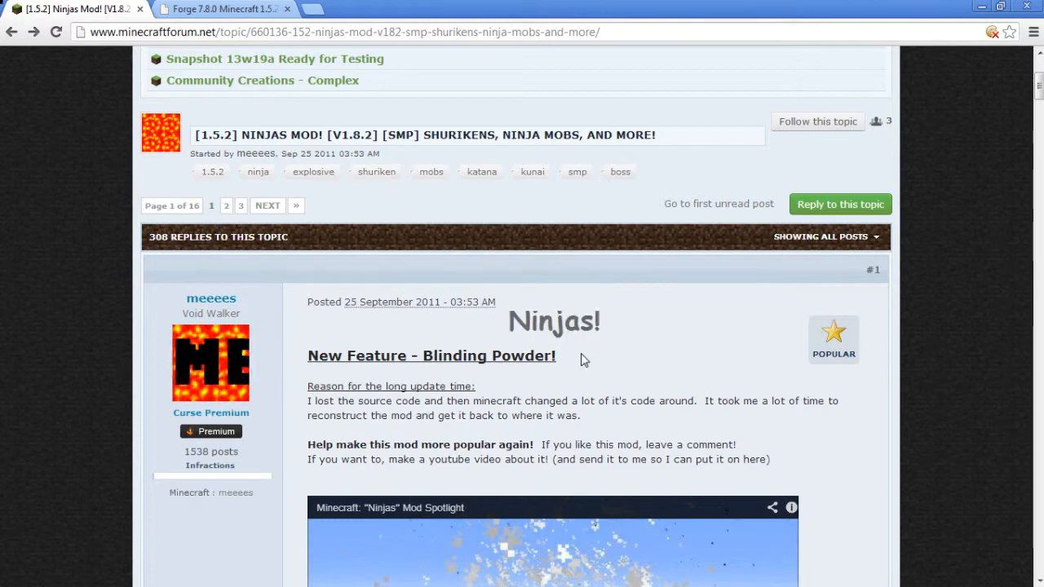
# Step: Scroll through the Ninjas Mod V1.8.2 forum post to locate its Download link section
pyautogui.scroll(-3)
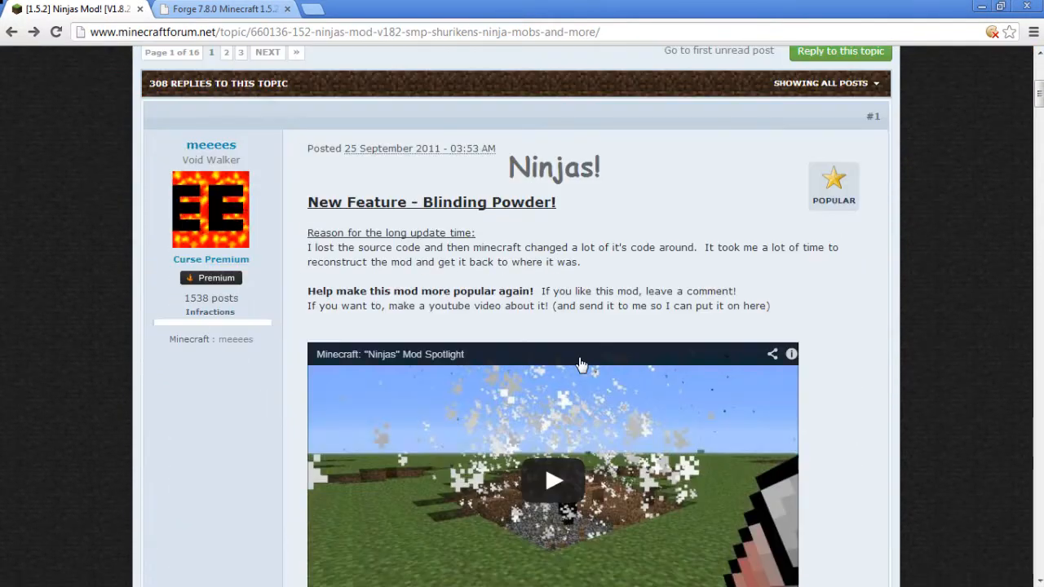
pyautogui.moveTo(834, 341)
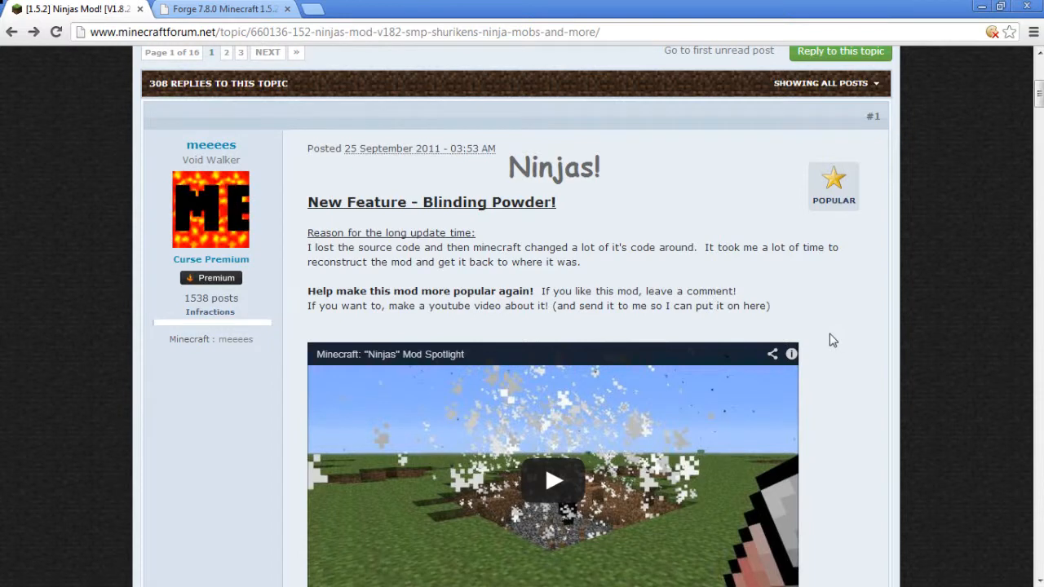
pyautogui.scroll(3)
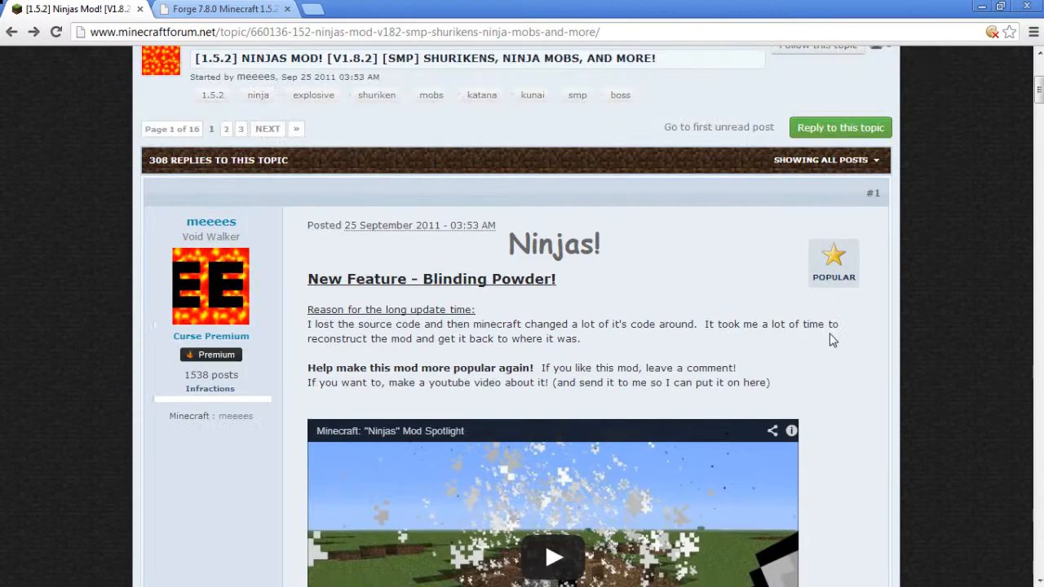
pyautogui.scroll(3)
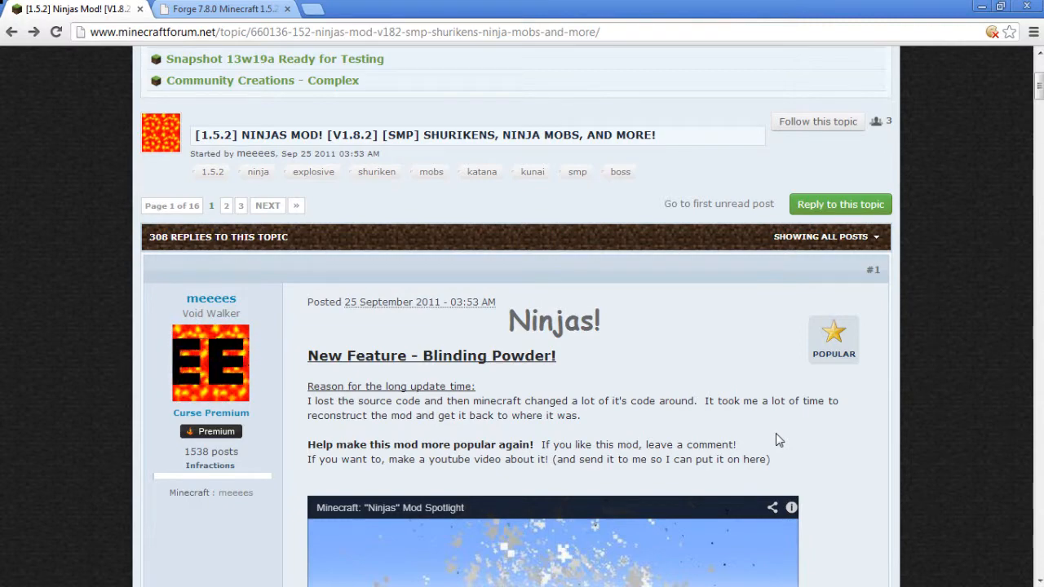
pyautogui.scroll(-3)
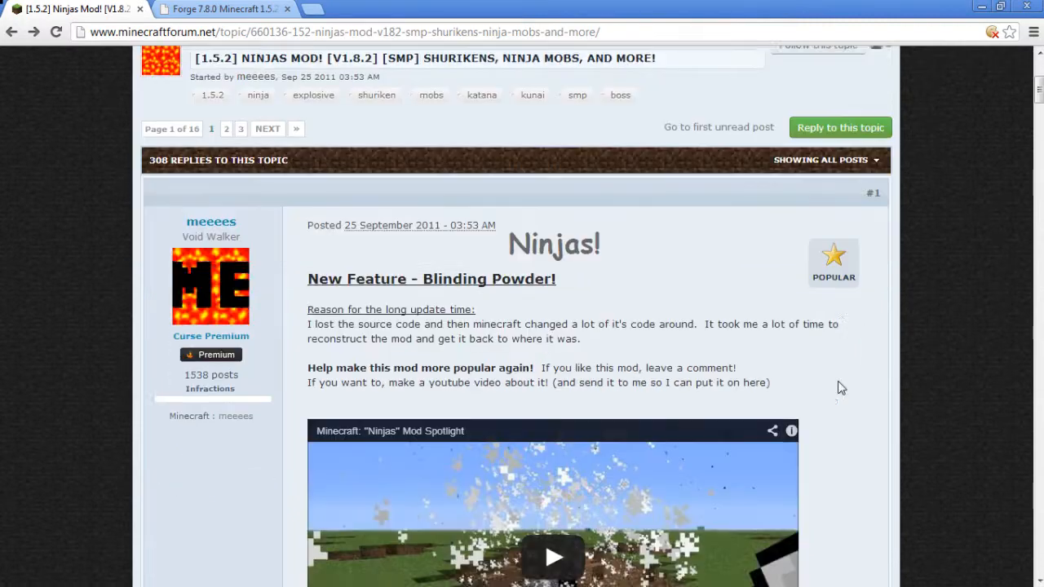
pyautogui.scroll(-3)
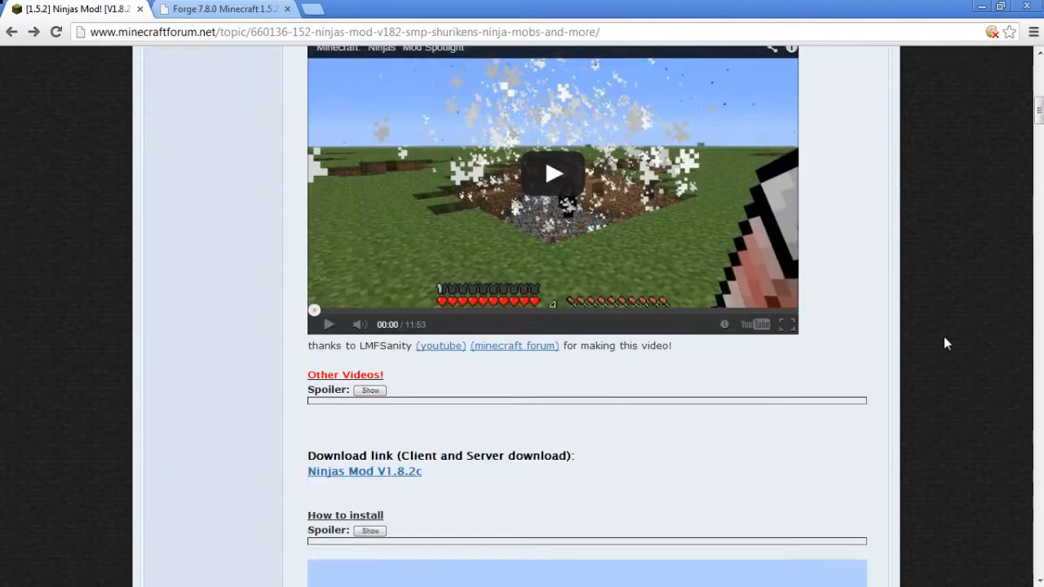
pyautogui.scroll(3)
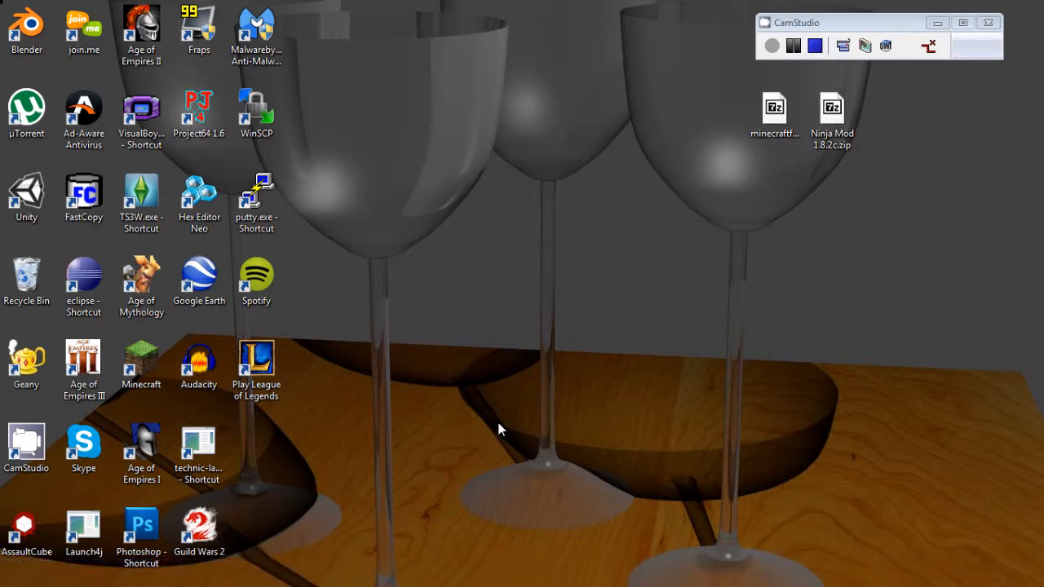
# Step: Start the Minecraft launcher, set Force update! in Options, and log in
pyautogui.doubleClick(140, 359)
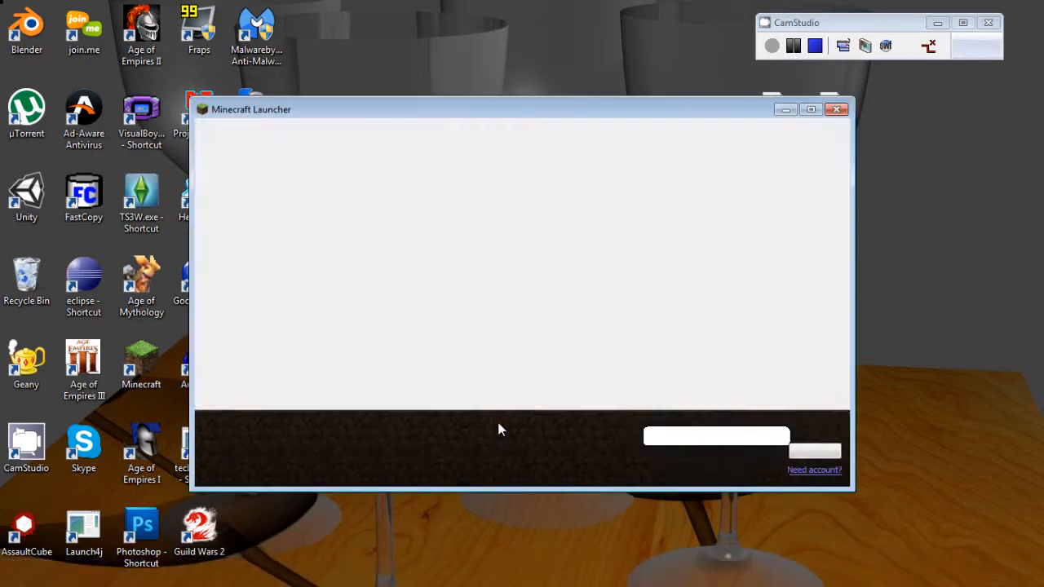
pyautogui.click(813, 433)
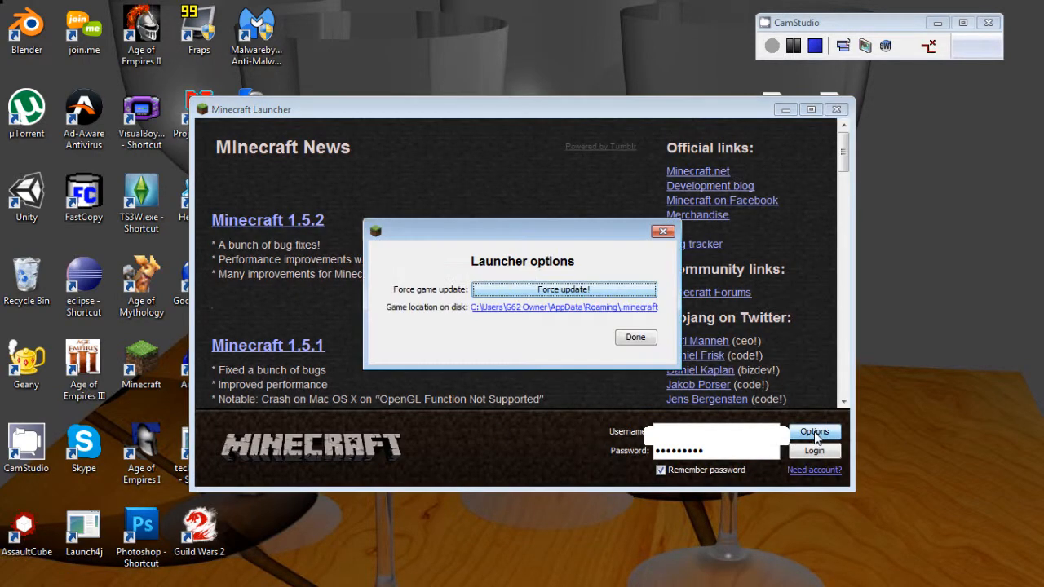
pyautogui.click(565, 291)
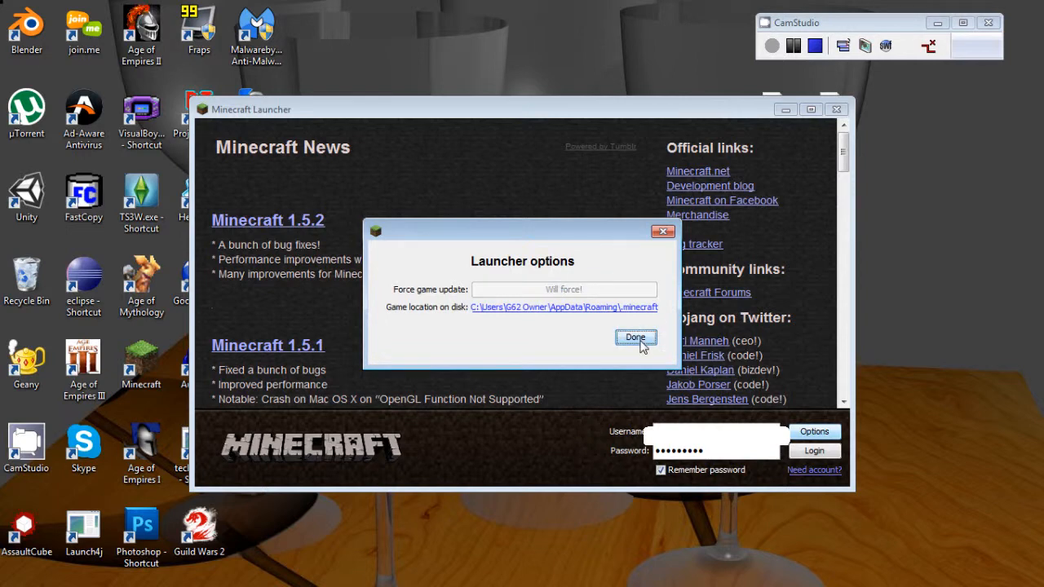
pyautogui.click(636, 337)
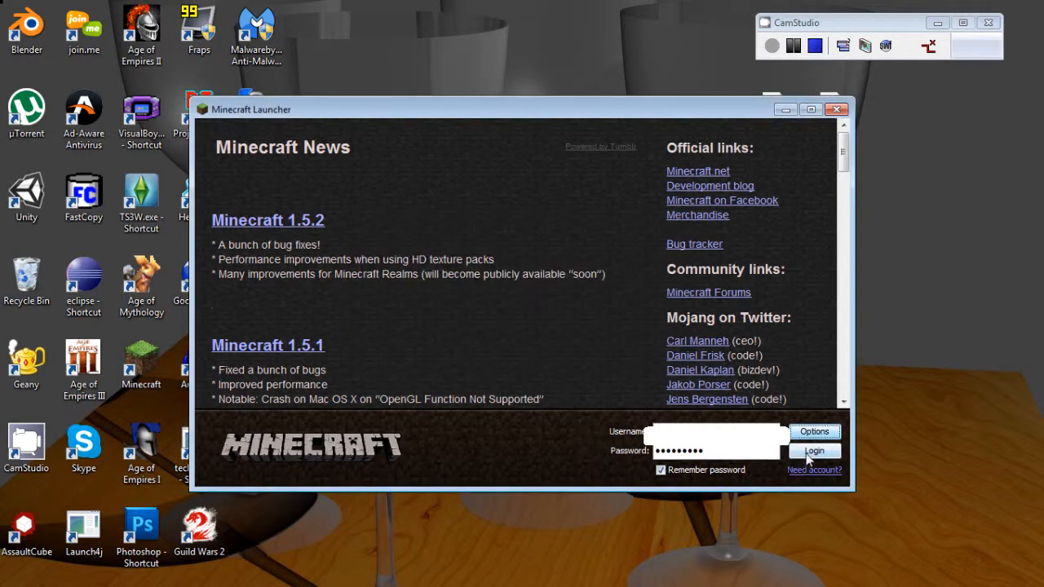
pyautogui.click(812, 450)
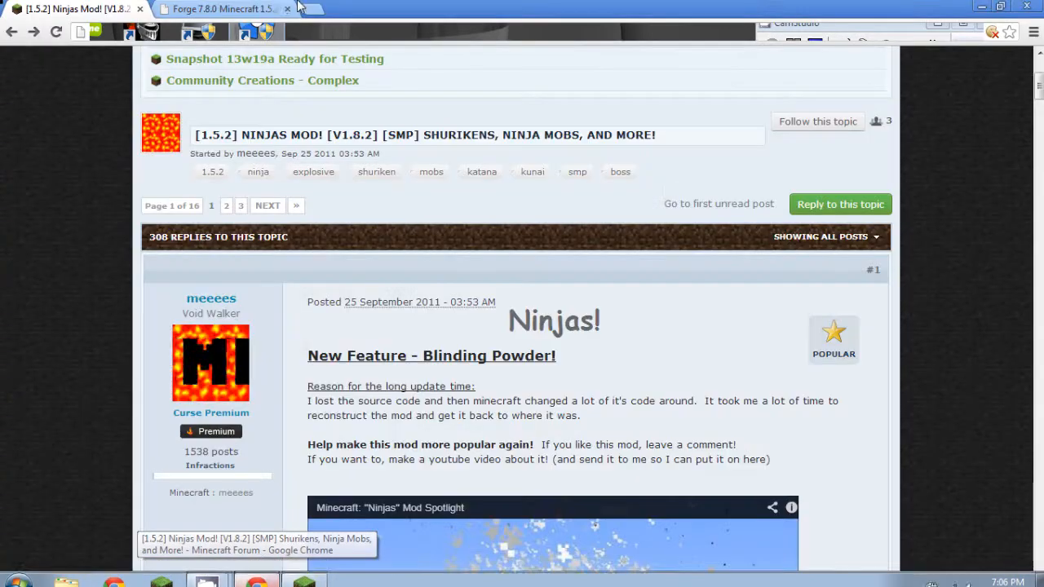
# Step: Load the Minecraft Forge forum home page in the Forge browser tab
pyautogui.click(220, 10)
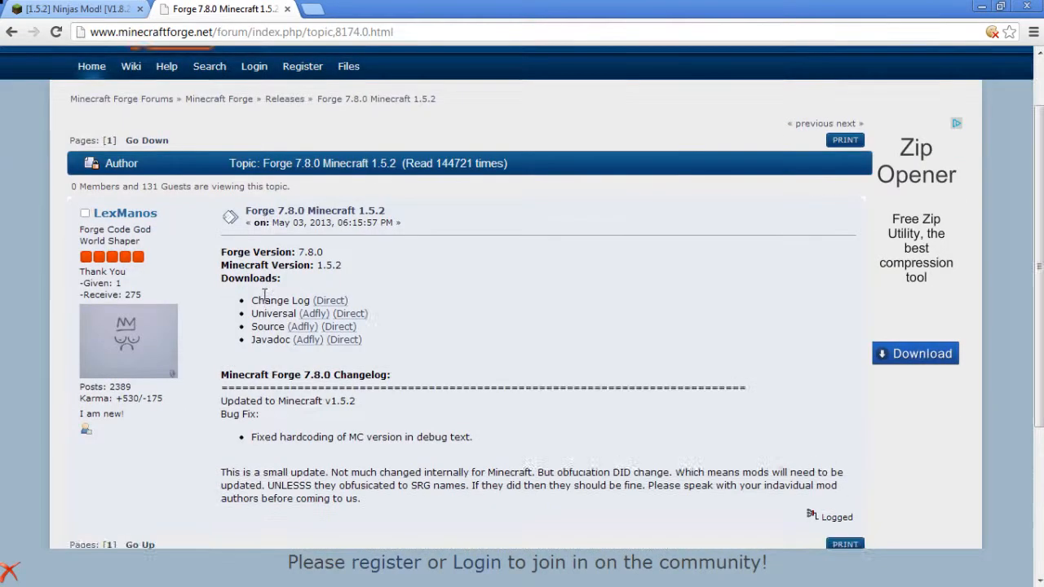
pyautogui.scroll(-3)
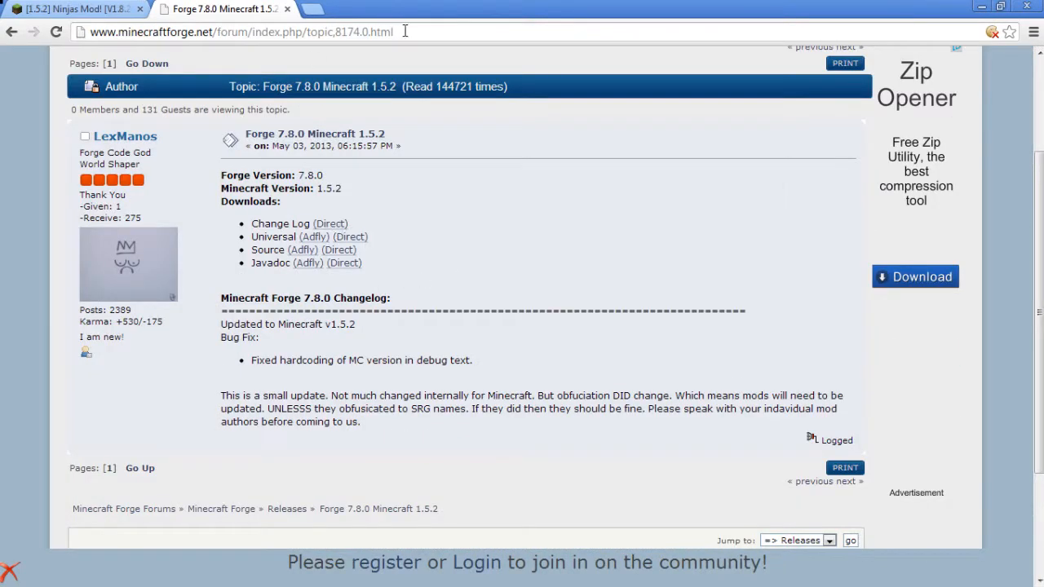
pyautogui.write('minecraftforum.net')
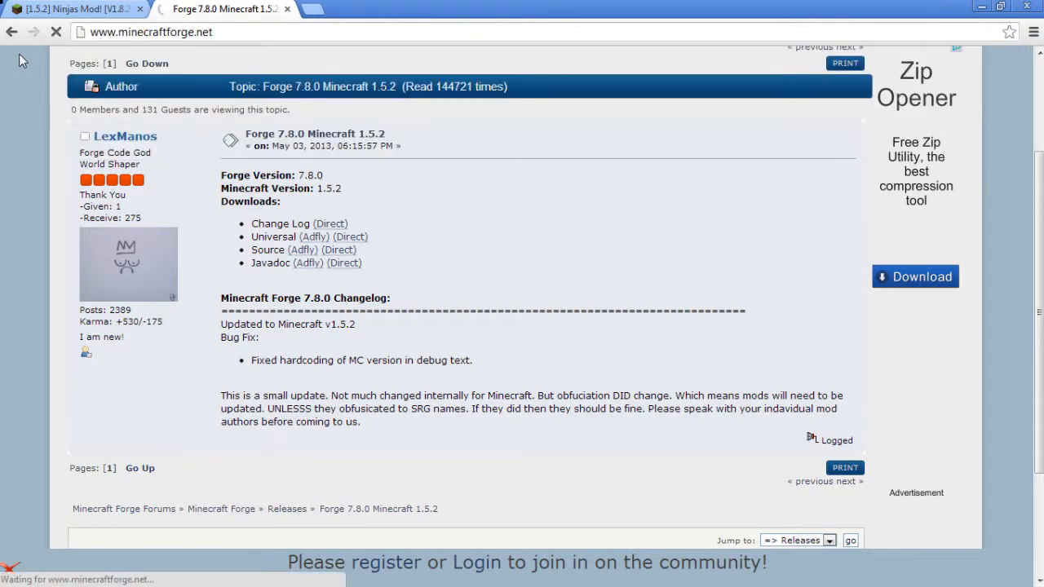
pyautogui.click(124, 509)
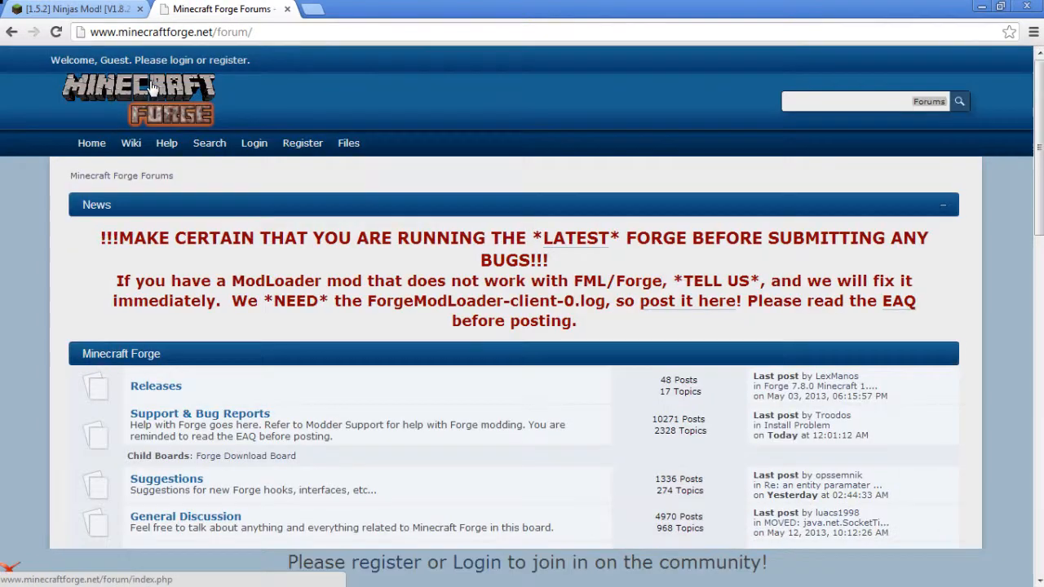
pyautogui.scroll(-3)
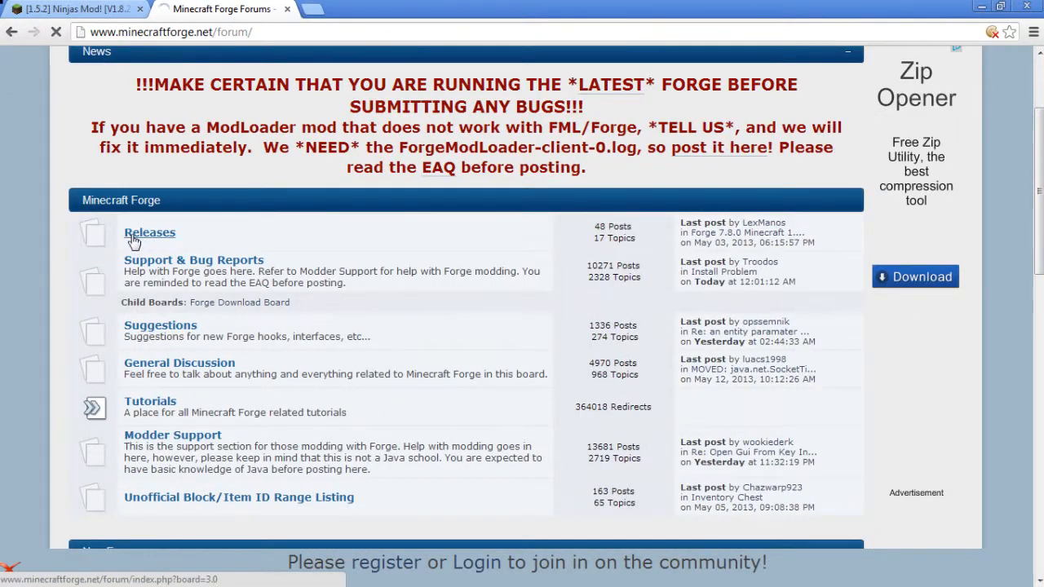
# Step: From the Releases board, open the Forge 7.8.0 Minecraft 1.5.2 release topic
pyautogui.click(150, 231)
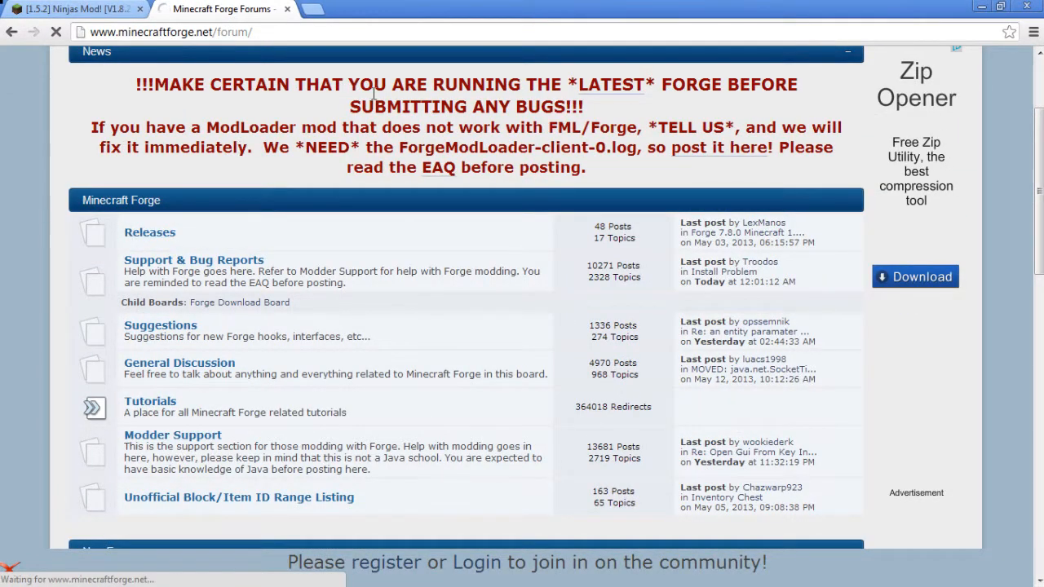
pyautogui.click(150, 231)
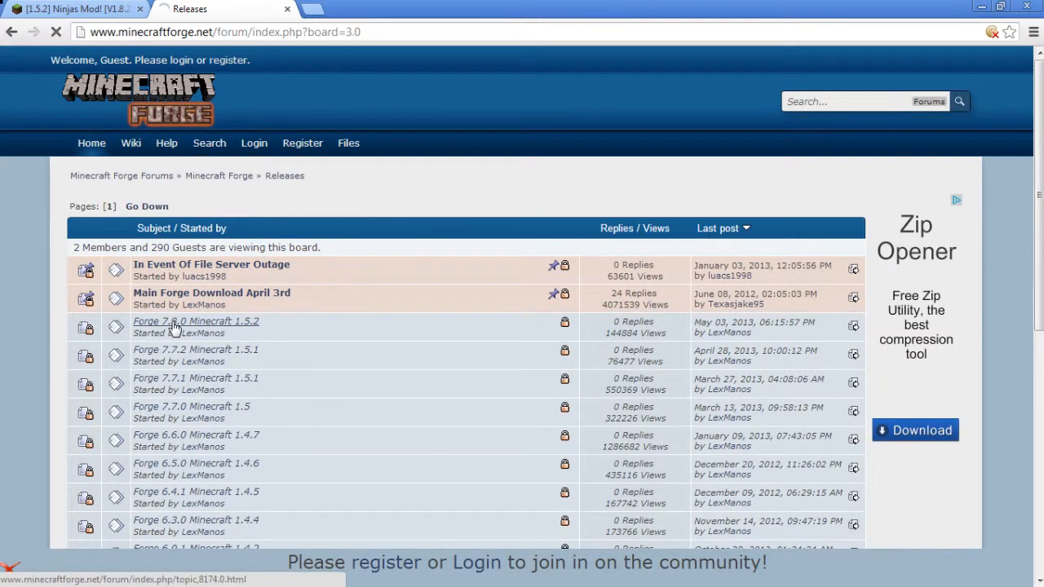
pyautogui.click(196, 320)
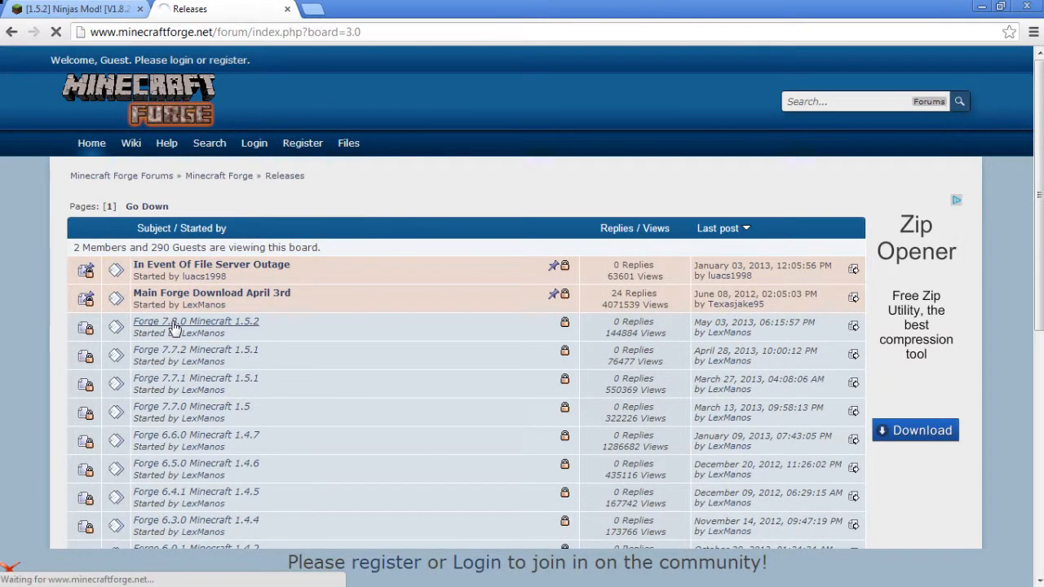
pyautogui.click(196, 322)
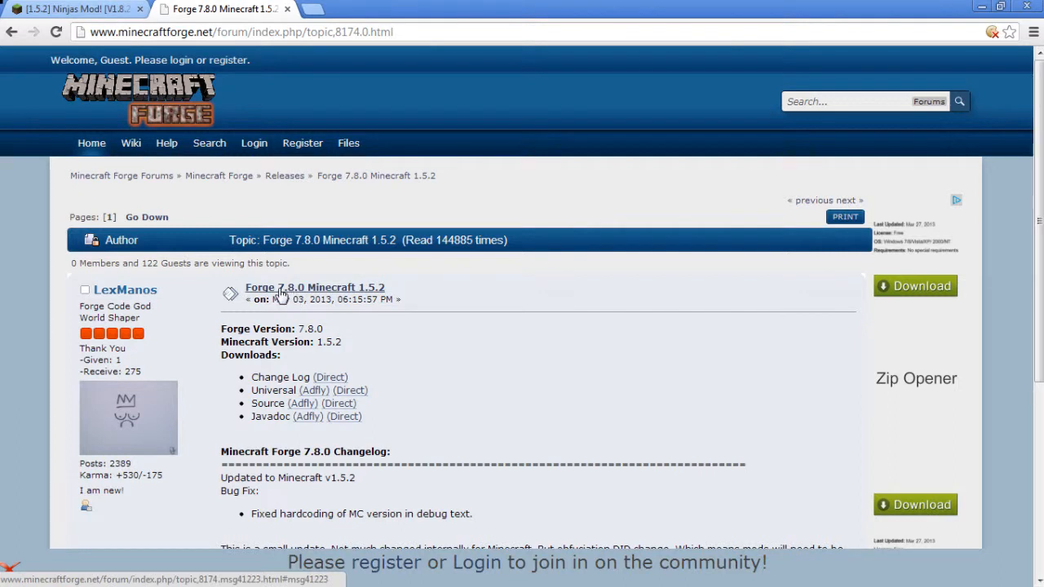
pyautogui.moveTo(374, 299)
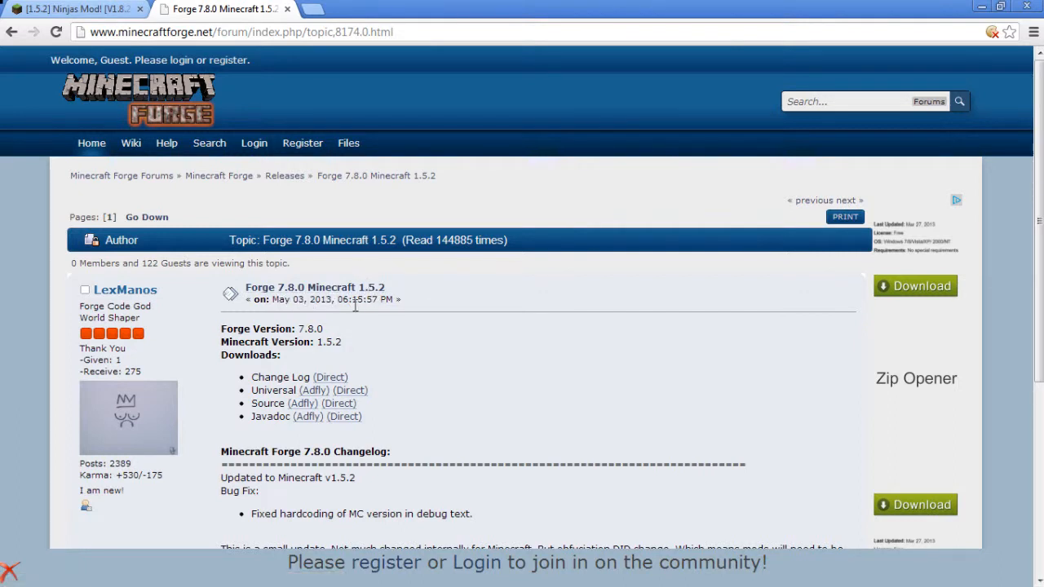
pyautogui.moveTo(252, 392)
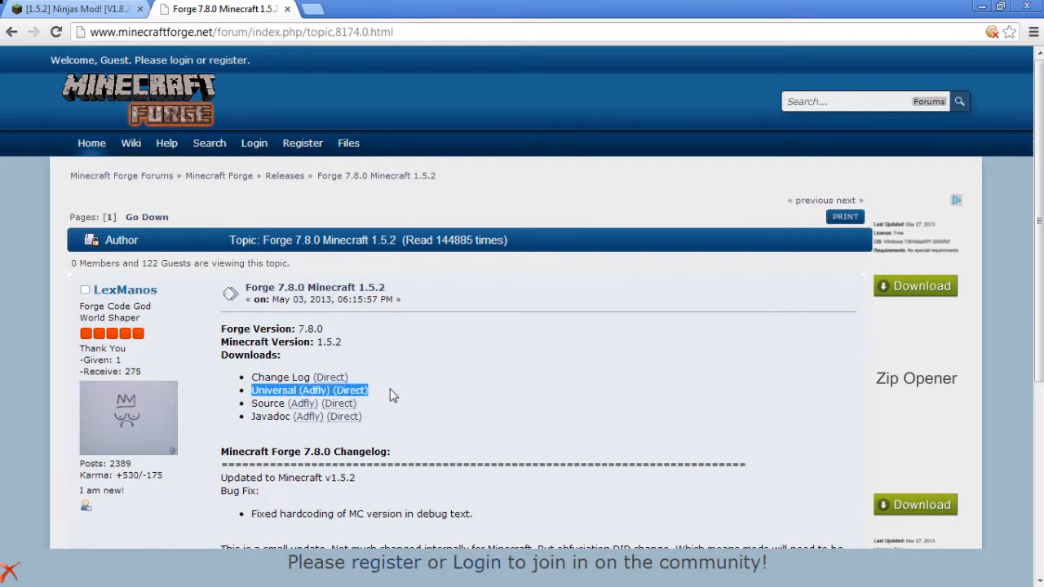
pyautogui.moveTo(379, 398)
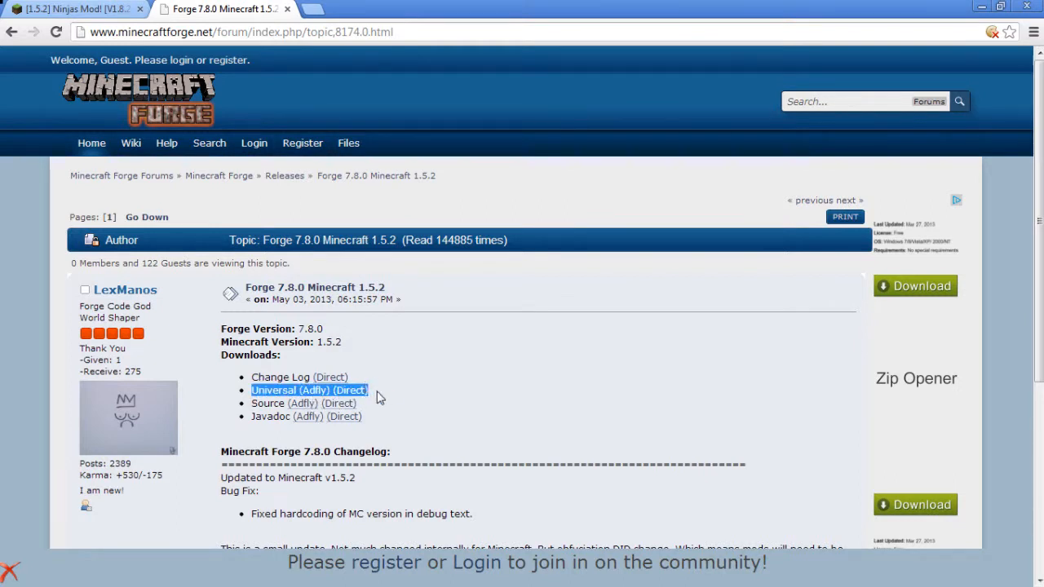
pyautogui.moveTo(211, 396)
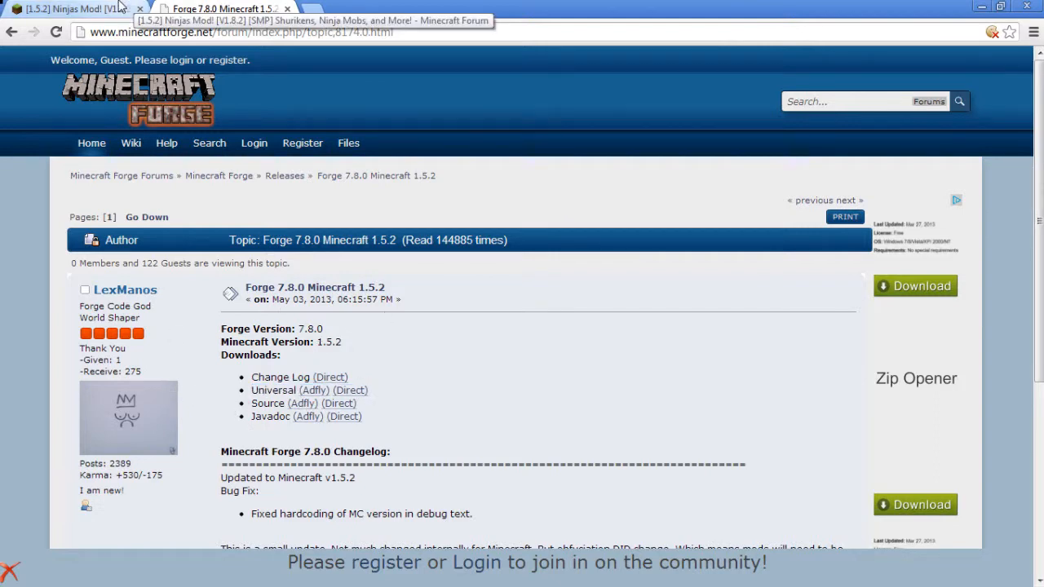
# Step: Return to the Ninjas mod topic and bring the Ninjas Mod V1.8.2c download link into view
pyautogui.click(68, 10)
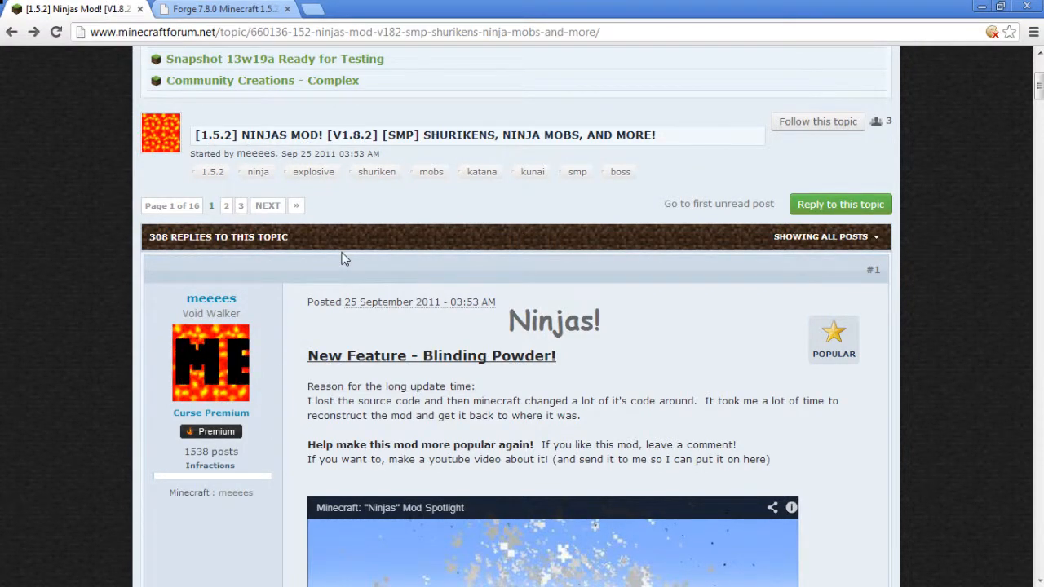
pyautogui.scroll(-3)
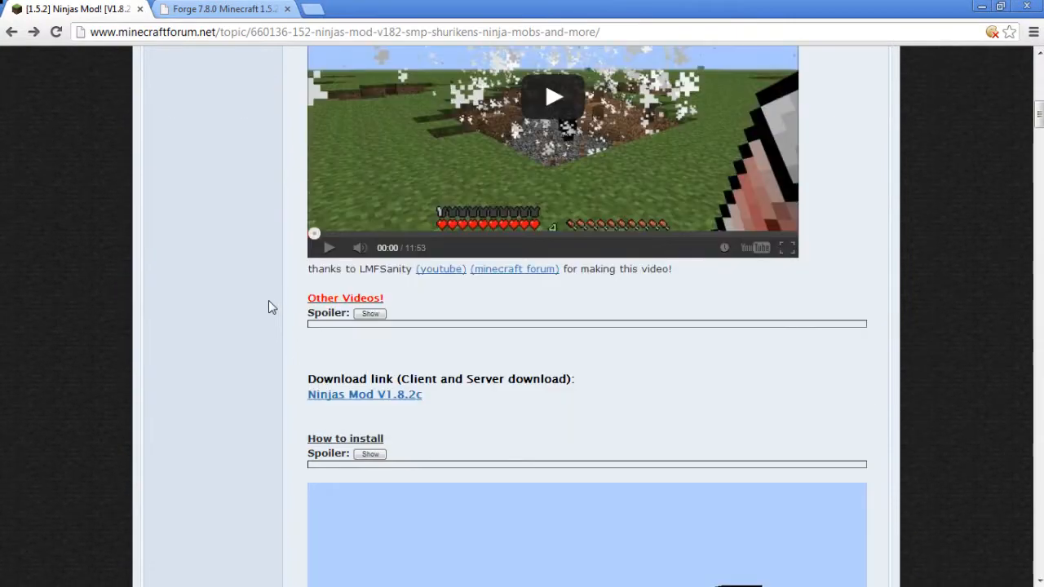
pyautogui.scroll(-3)
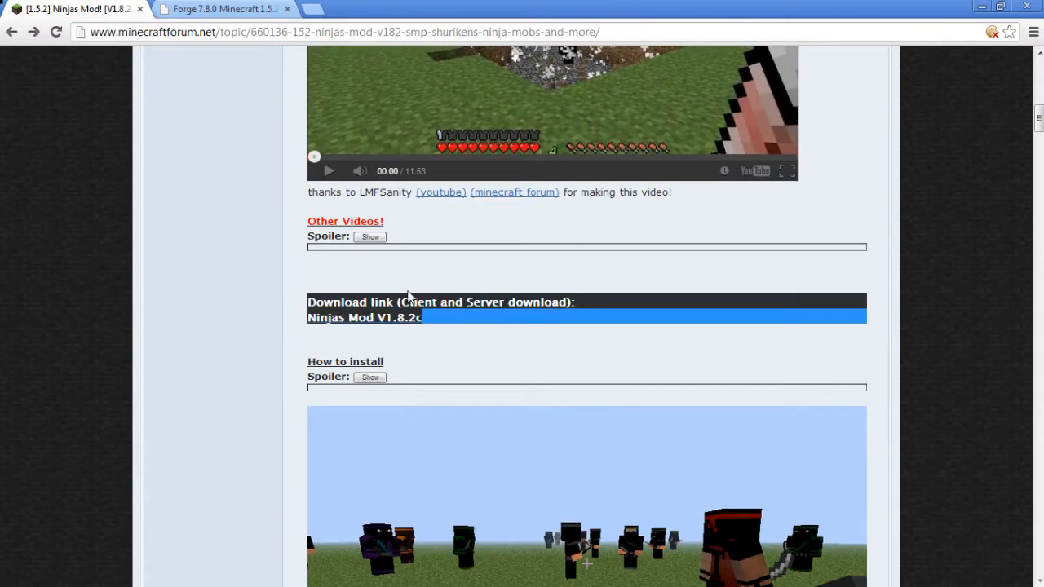
pyautogui.moveTo(416, 328)
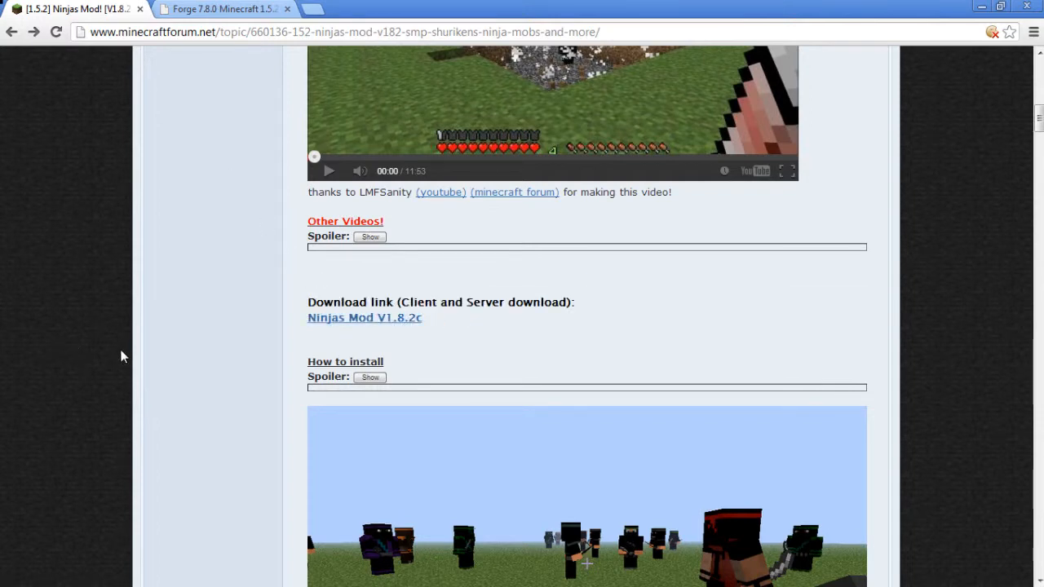
pyautogui.scroll(3)
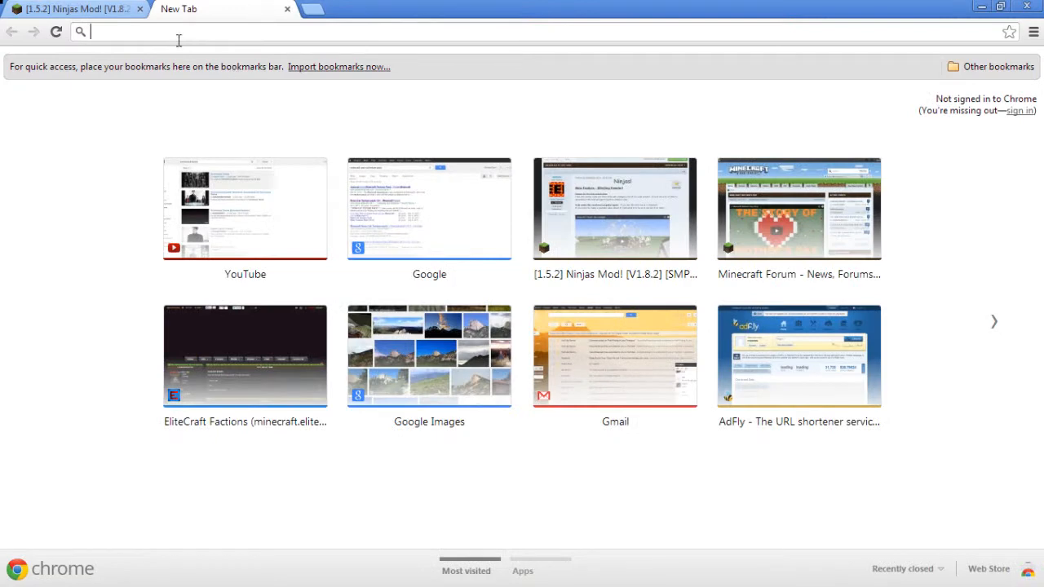
pyautogui.moveTo(215, 75)
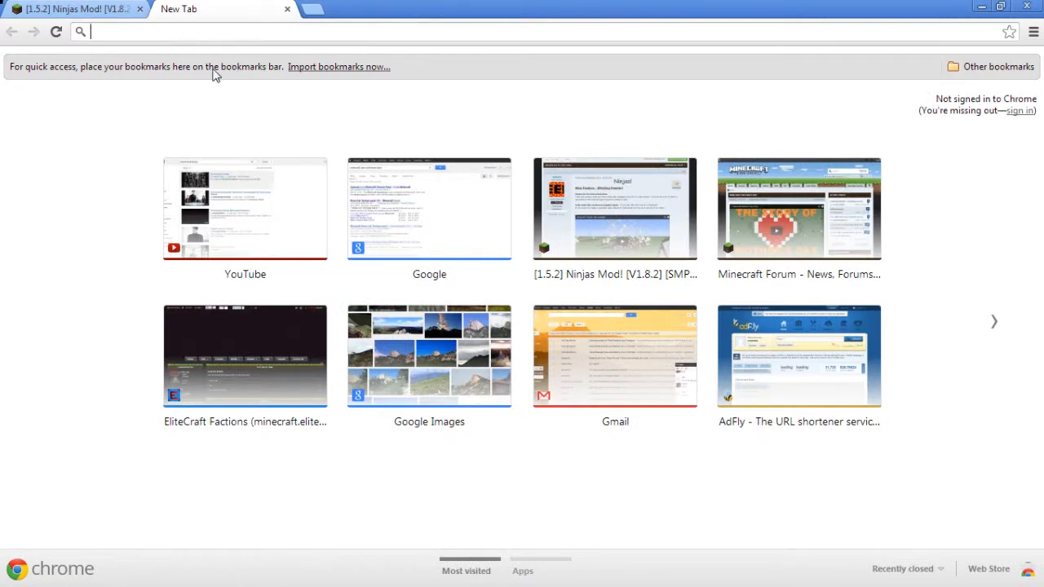
# Step: Search for 7zip and start the 32-bit x86 7-Zip installer download from 7-zip.org
pyautogui.write('7zip')
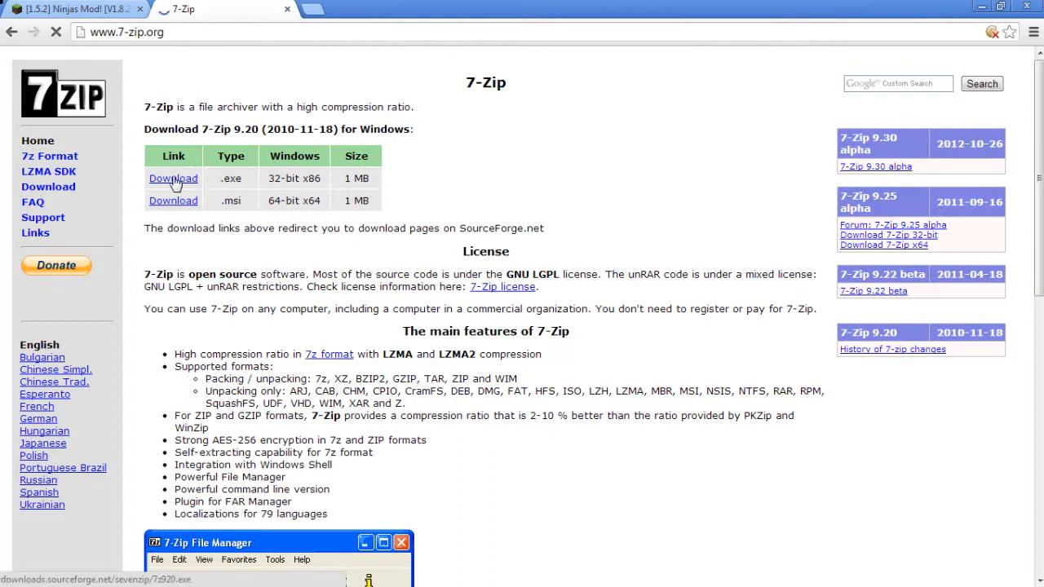
pyautogui.click(173, 178)
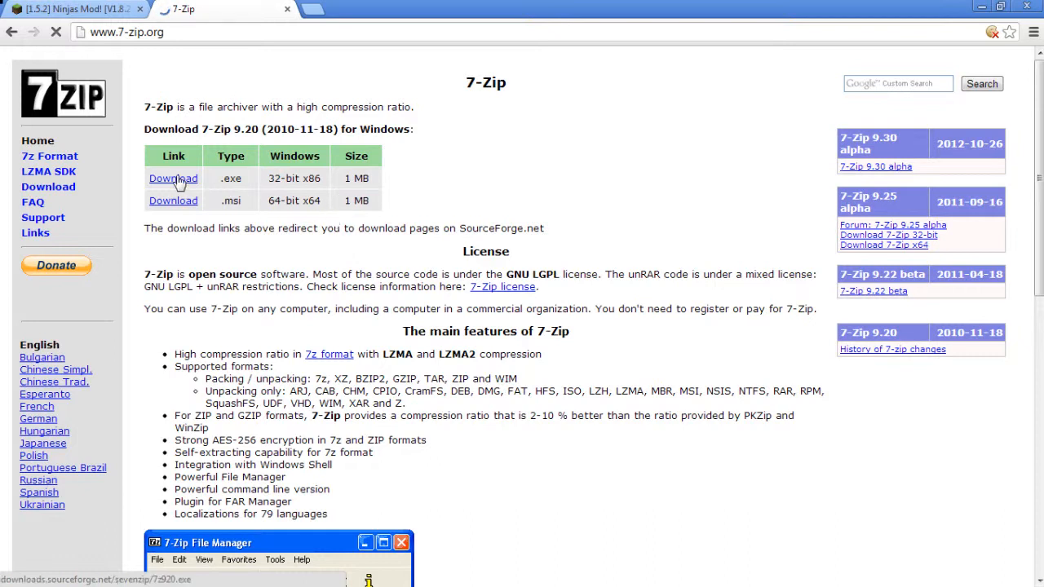
pyautogui.click(173, 178)
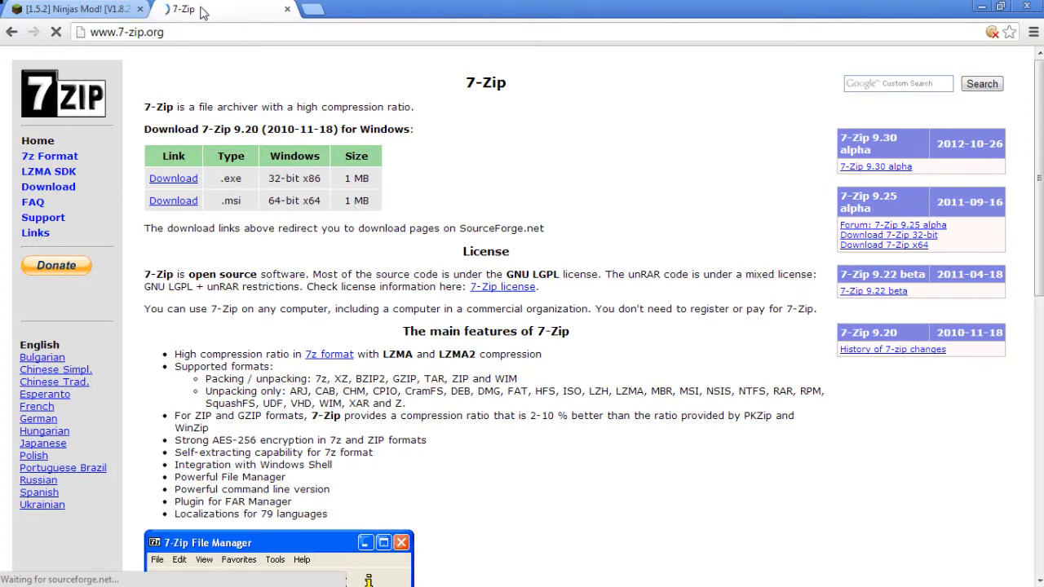
pyautogui.click(69, 10)
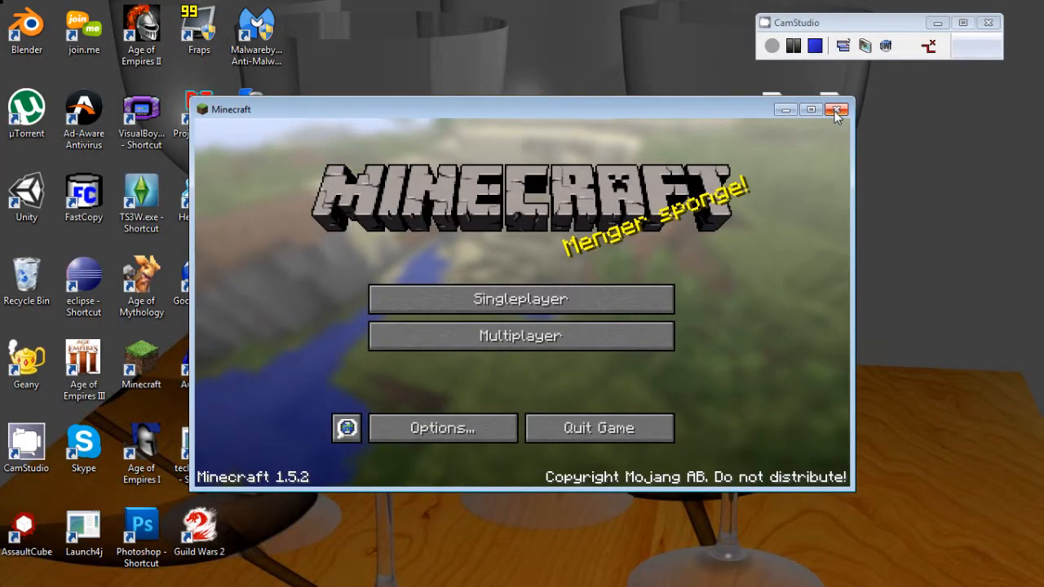
# Step: Close the running Minecraft game and select the Forge and Ninja Mod zip files on the desktop
pyautogui.click(837, 110)
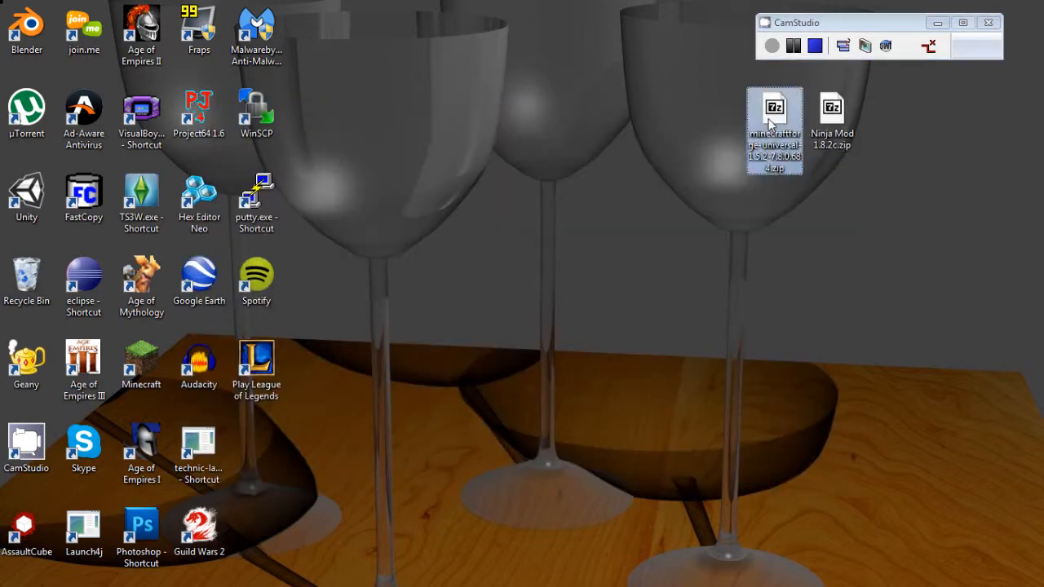
pyautogui.moveTo(606, 325)
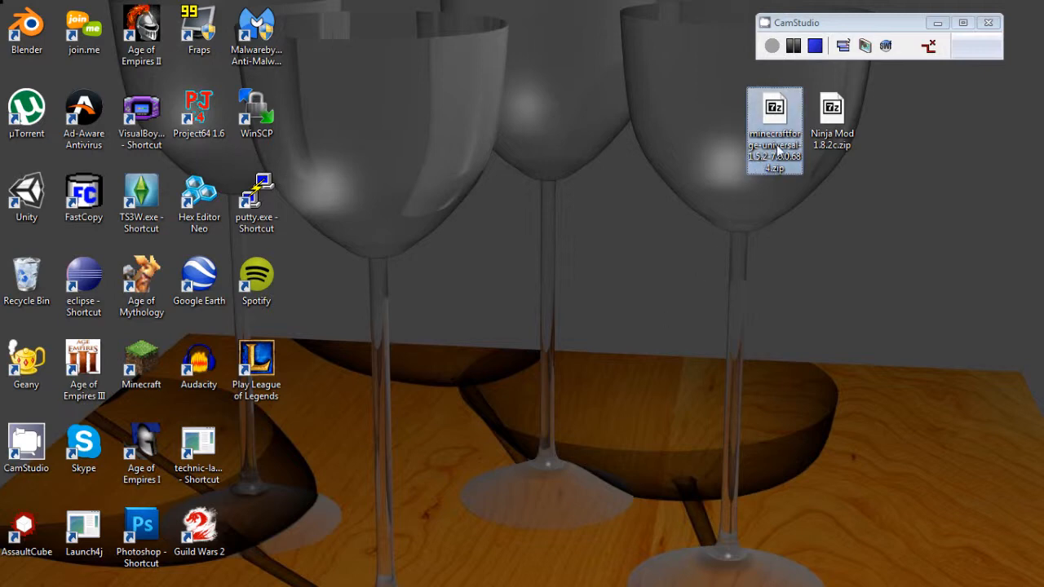
pyautogui.click(832, 118)
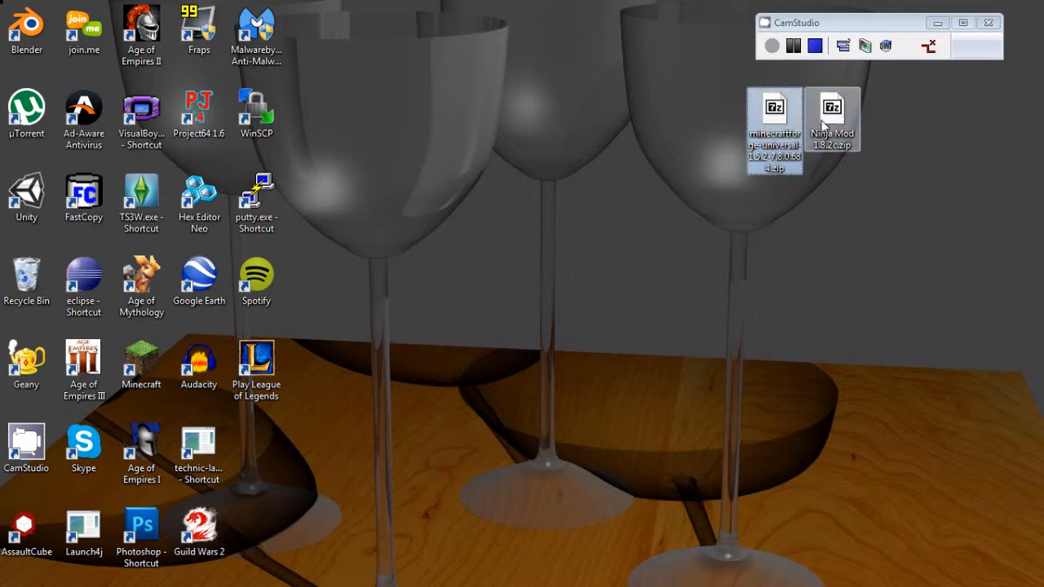
pyautogui.moveTo(773, 130)
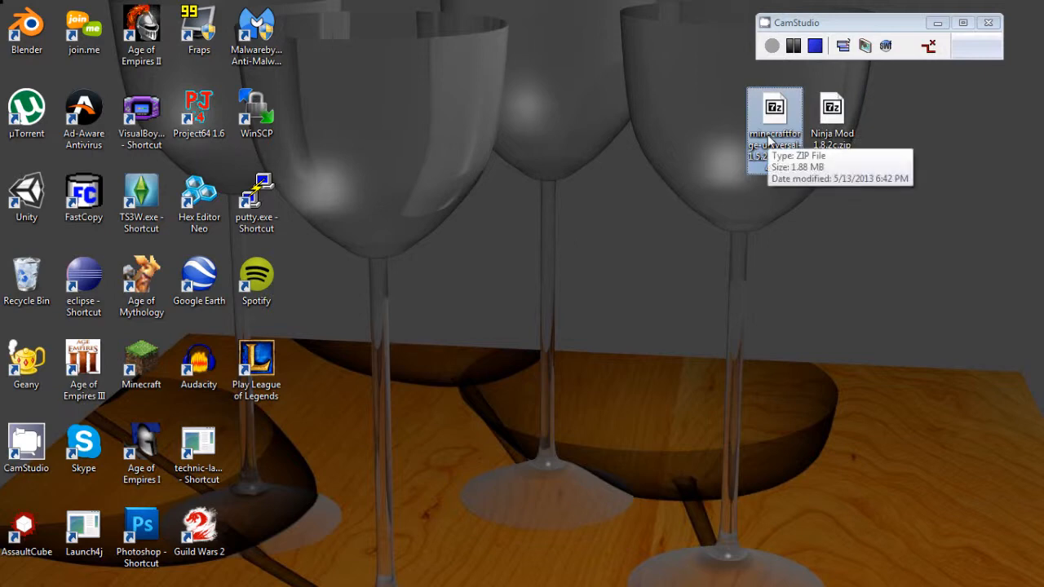
pyautogui.click(832, 118)
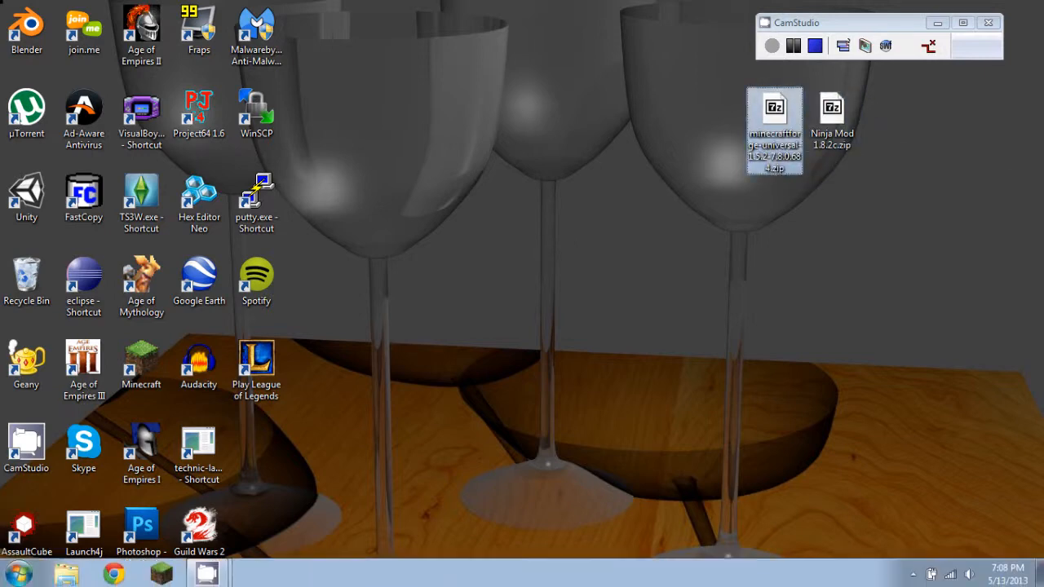
# Step: Browse %appdata% to .minecraft\bin and open minecraft.jar as a 7-Zip archive
pyautogui.click(18, 574)
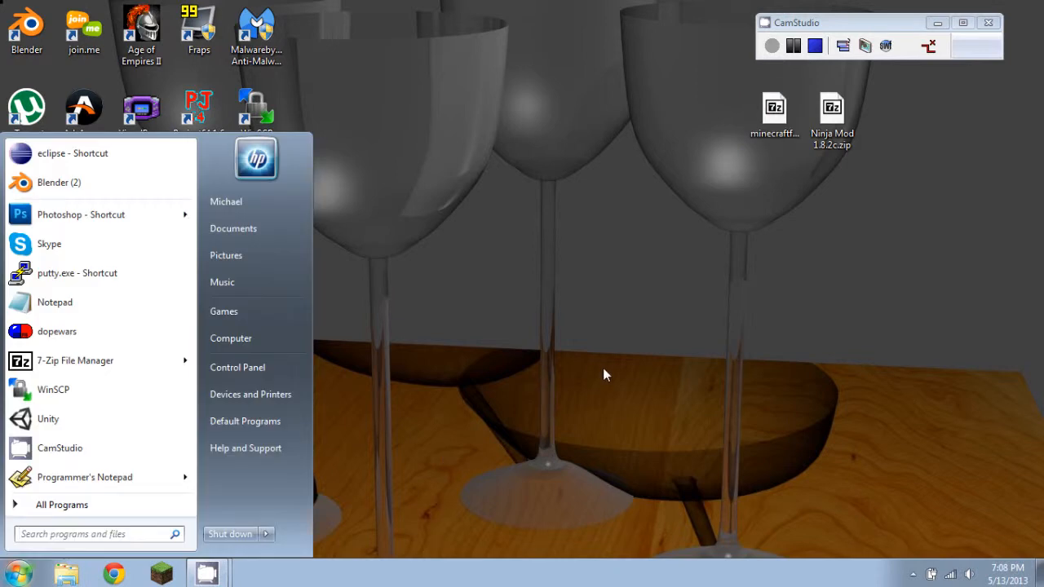
pyautogui.write('%a')
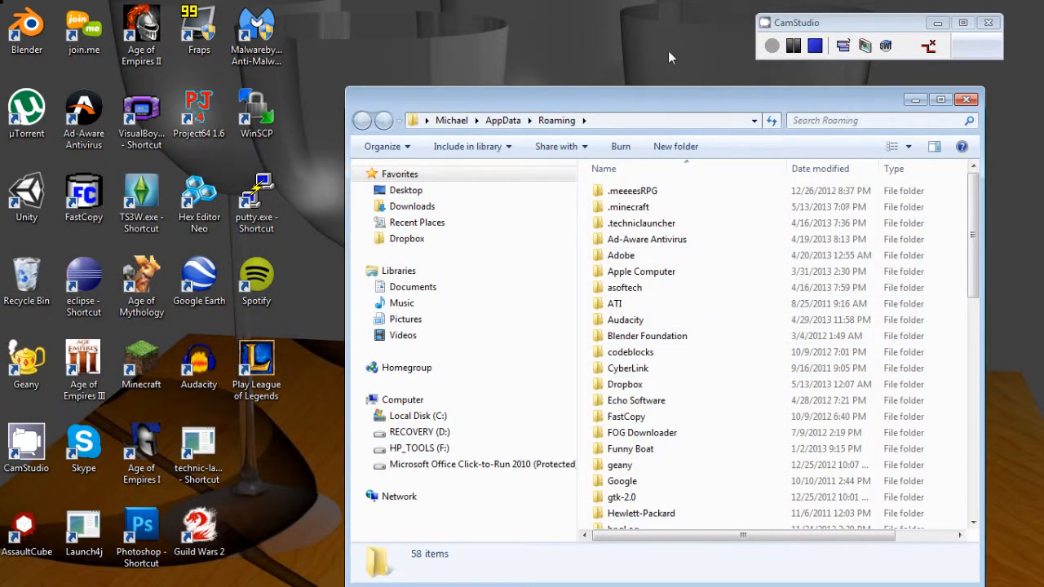
pyautogui.moveTo(617, 117)
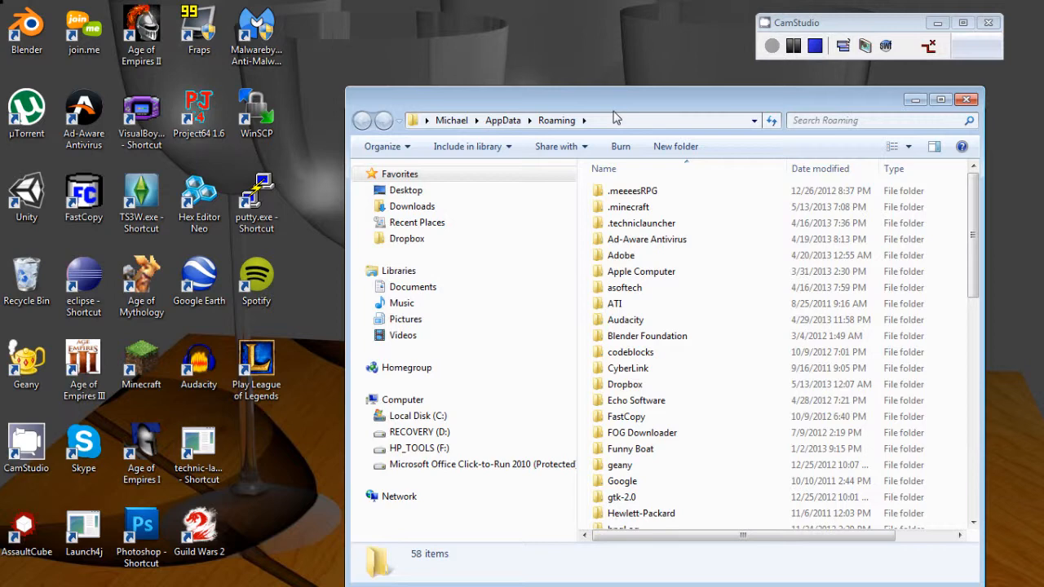
pyautogui.moveTo(628, 212)
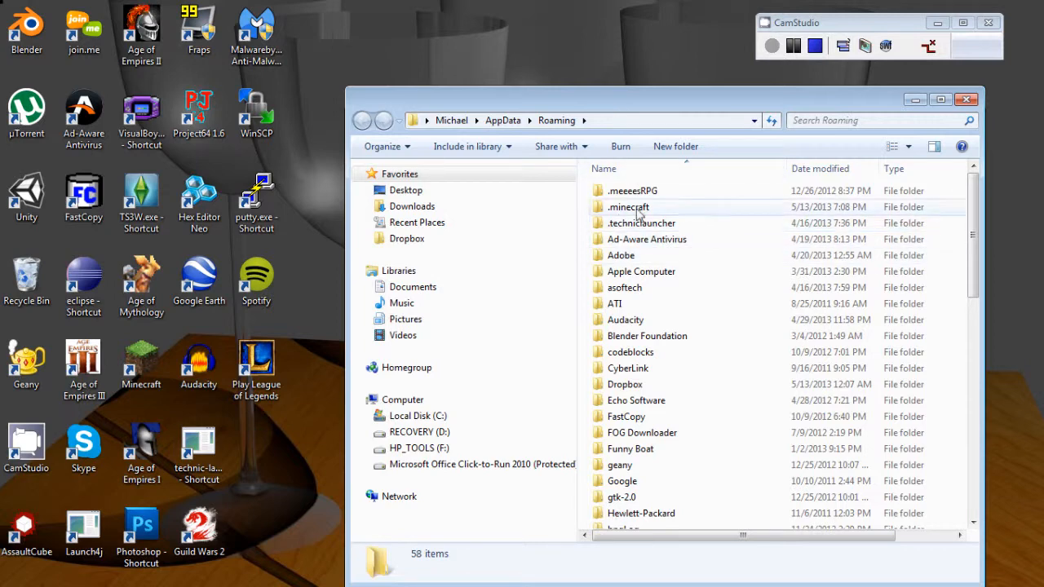
pyautogui.doubleClick(628, 206)
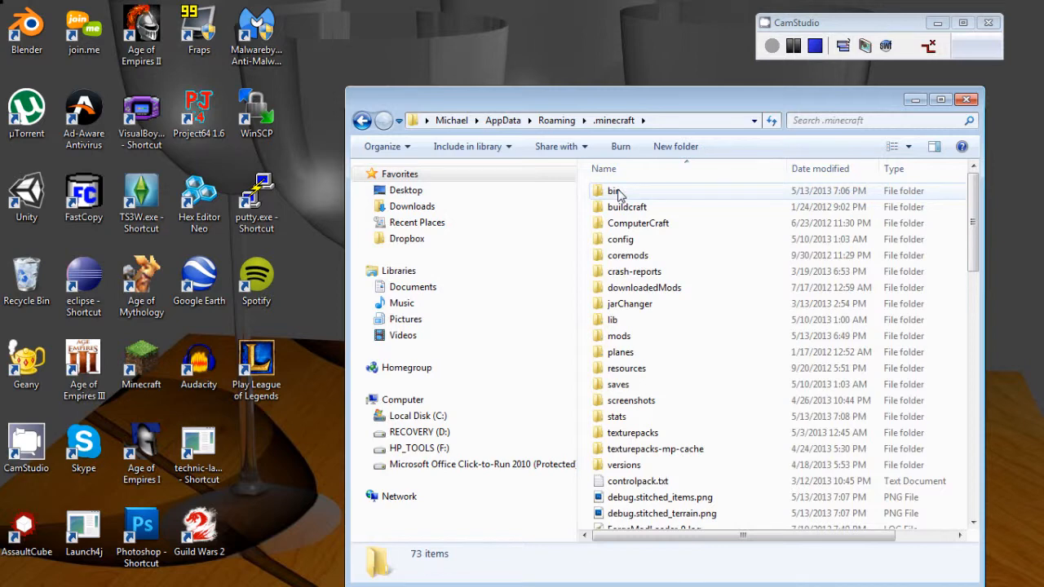
pyautogui.doubleClick(613, 189)
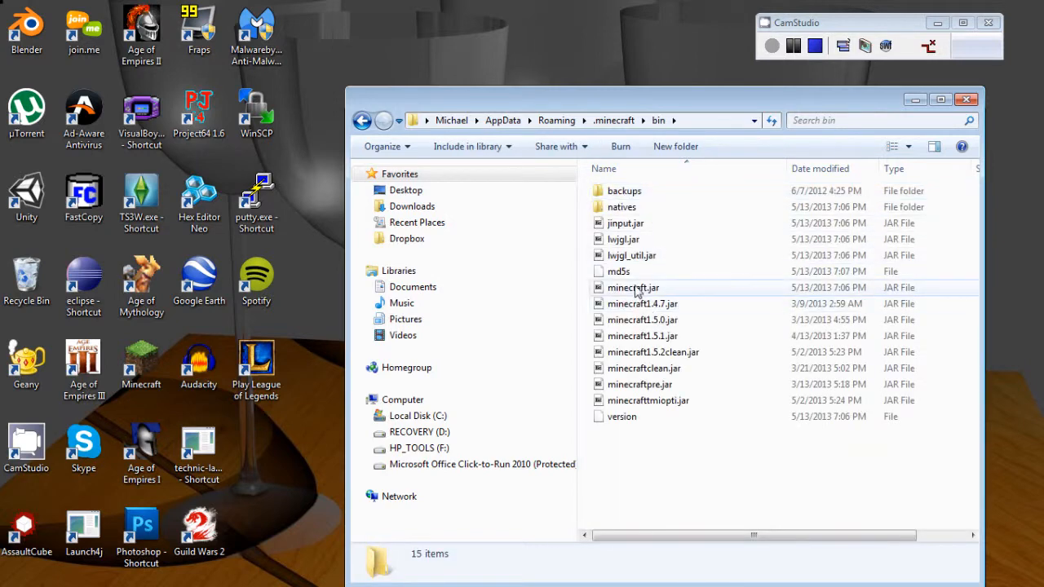
pyautogui.doubleClick(633, 287)
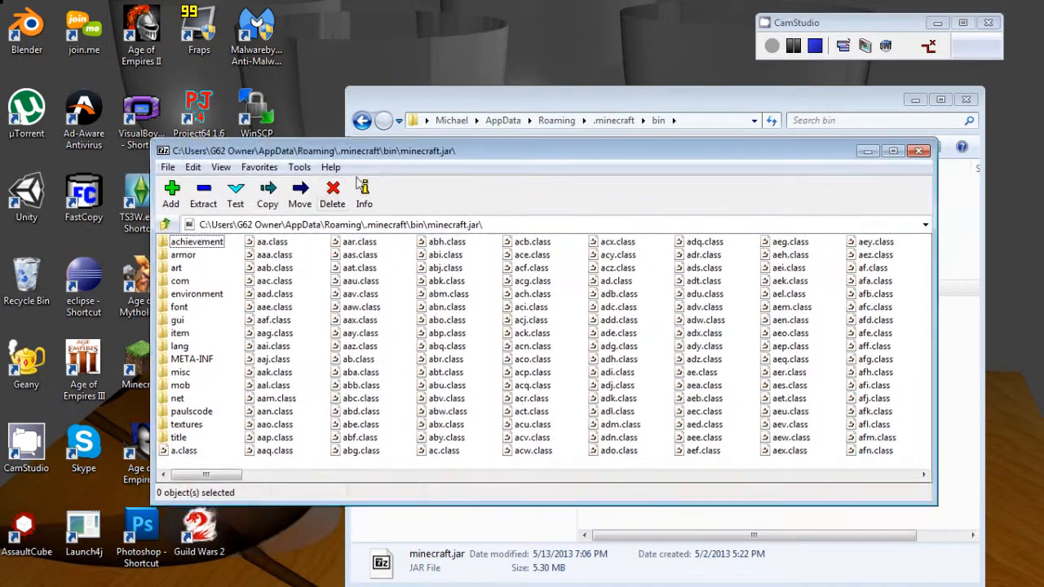
# Step: Delete the META-INF folder and its contents from minecraft.jar
pyautogui.rightClick(192, 359)
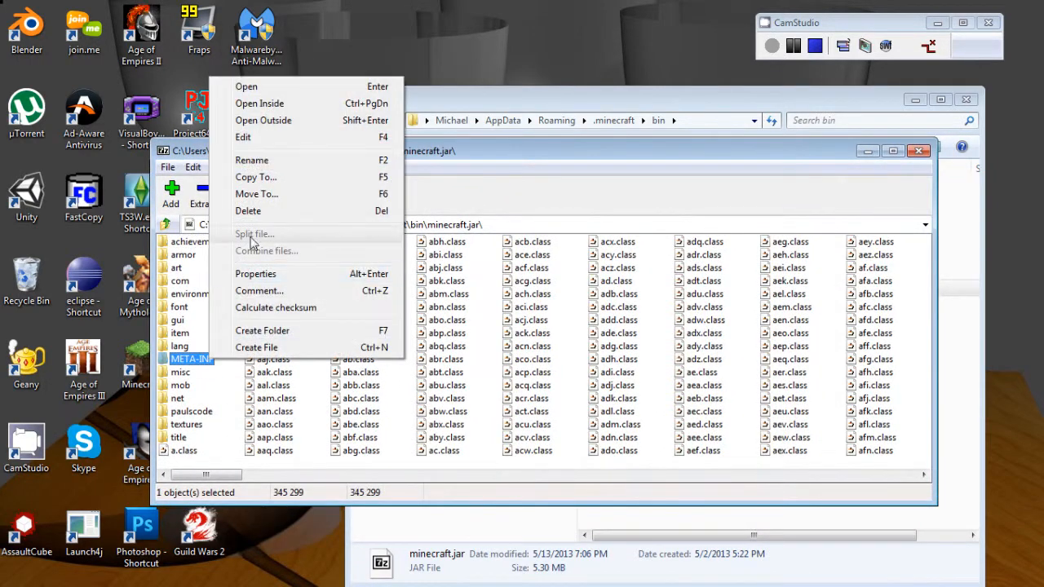
pyautogui.click(248, 211)
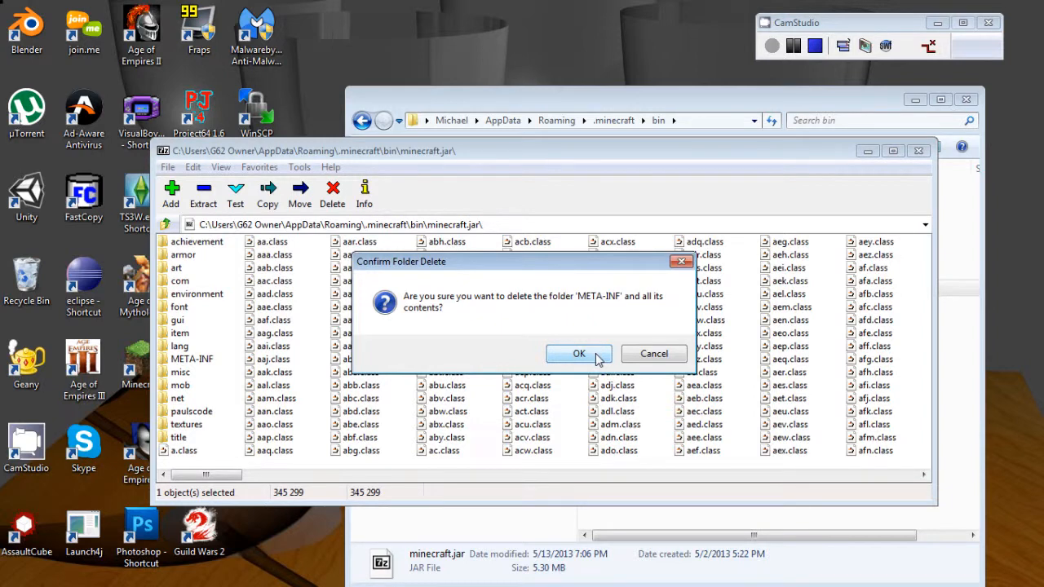
pyautogui.click(577, 352)
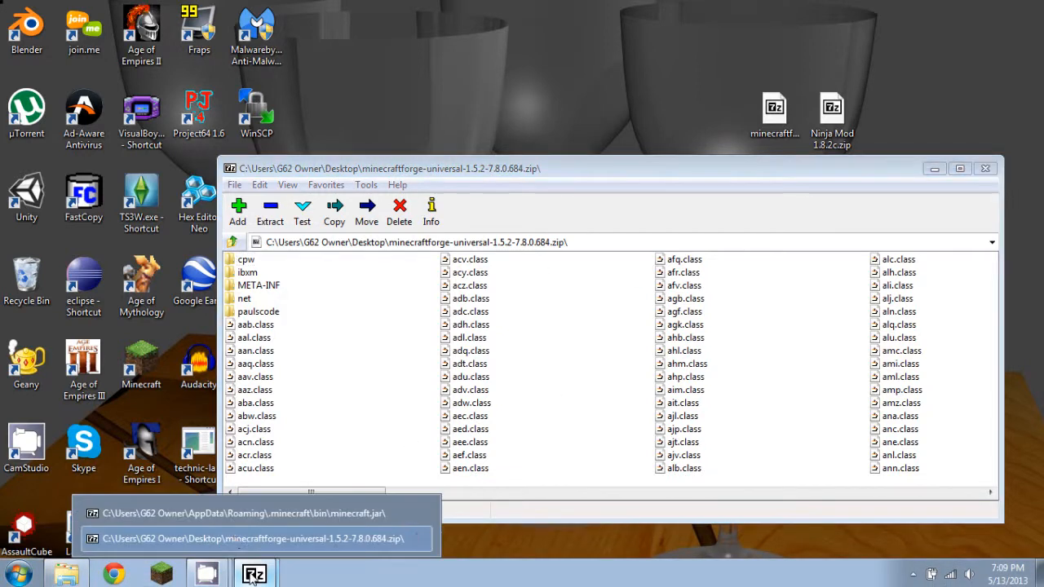
# Step: Drag all files from the Forge universal 1.5.2 zip into minecraft.jar and confirm the copy
pyautogui.click(245, 512)
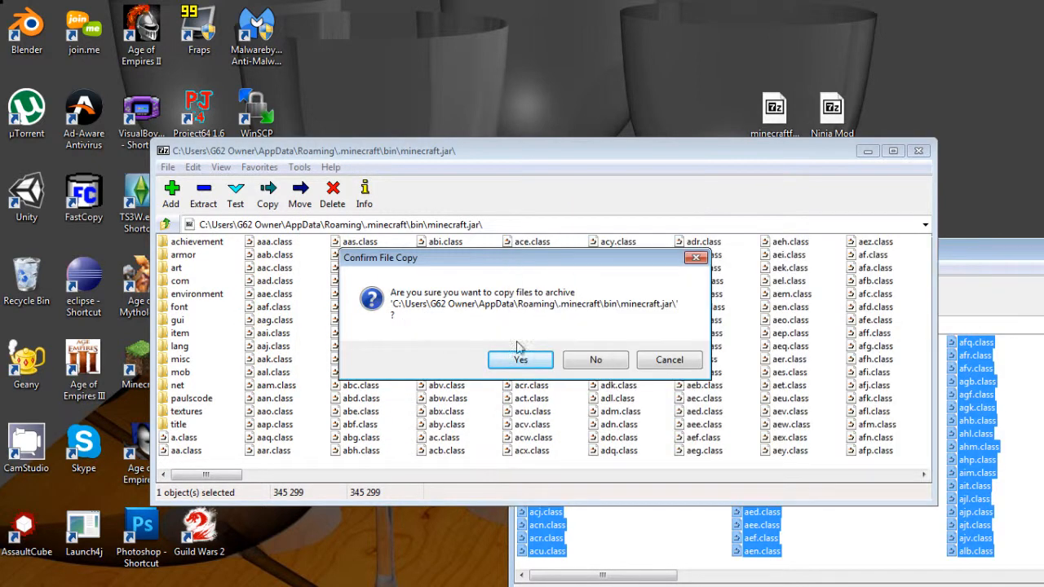
pyautogui.moveTo(521, 360)
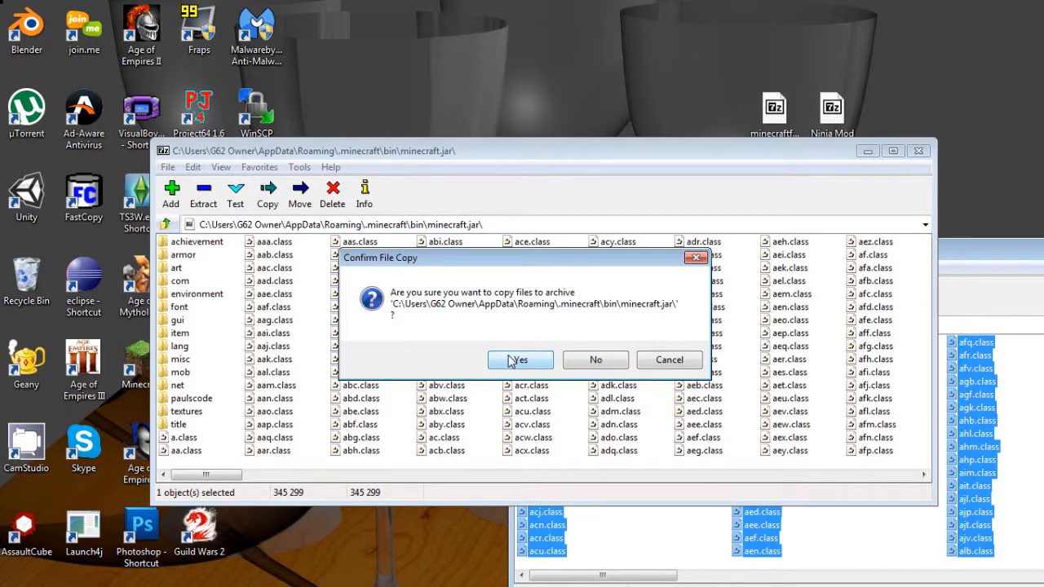
pyautogui.click(519, 360)
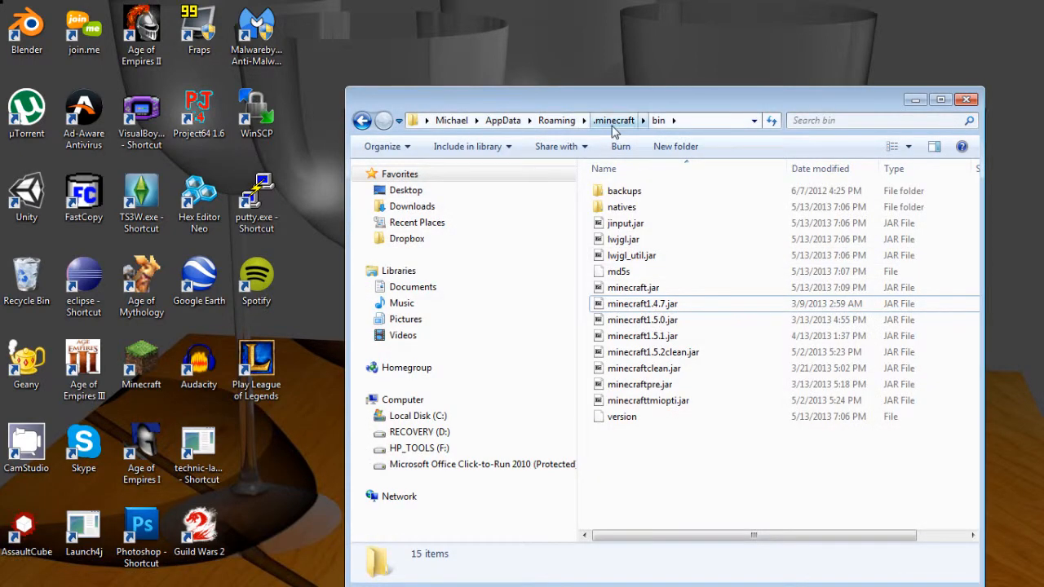
# Step: Move Ninja Mod 1.8.2c.zip from the desktop into .minecraft\mods and close Explorer
pyautogui.click(613, 121)
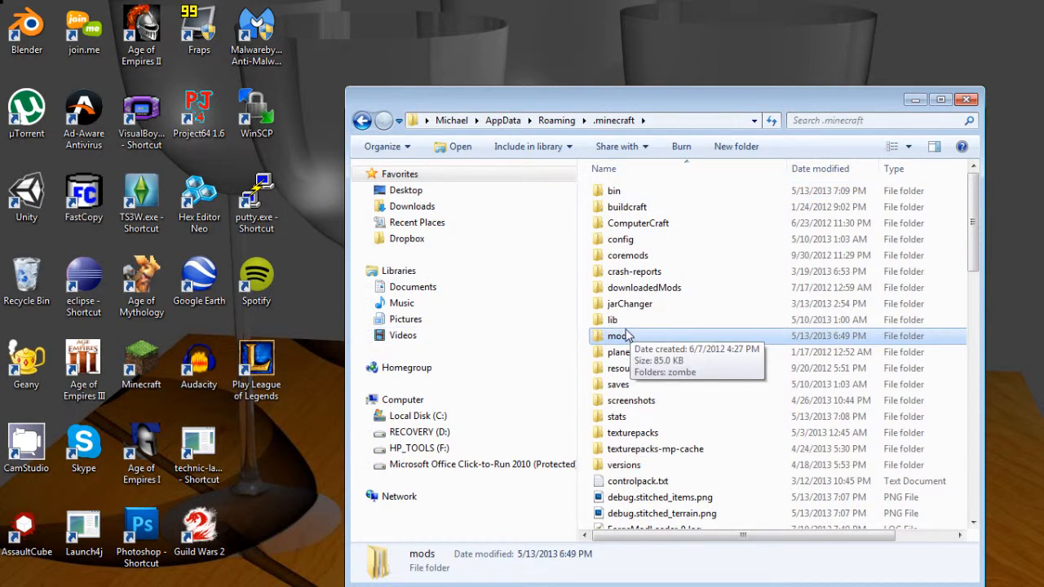
pyautogui.moveTo(734, 147)
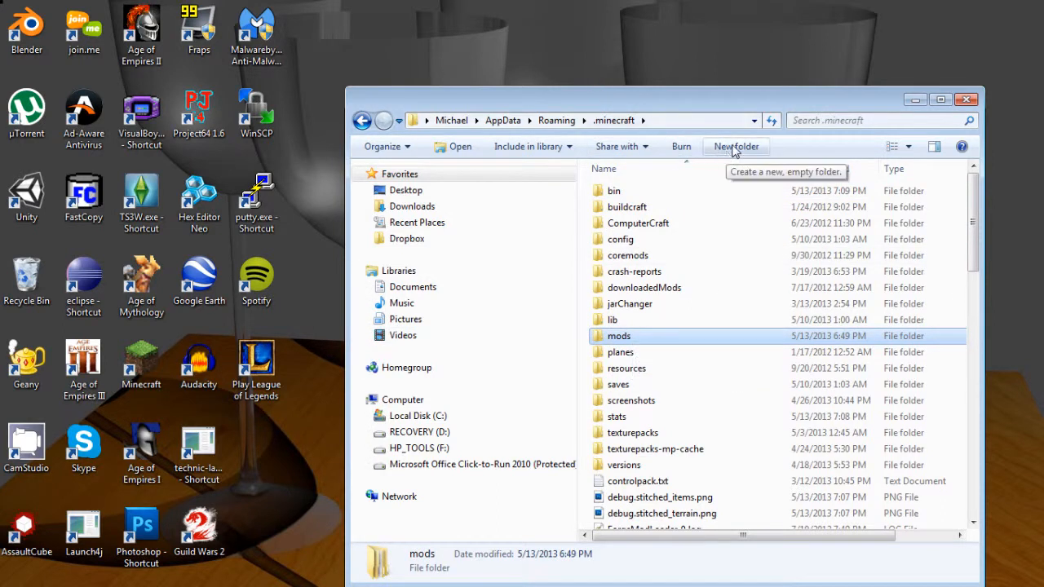
pyautogui.moveTo(620, 336)
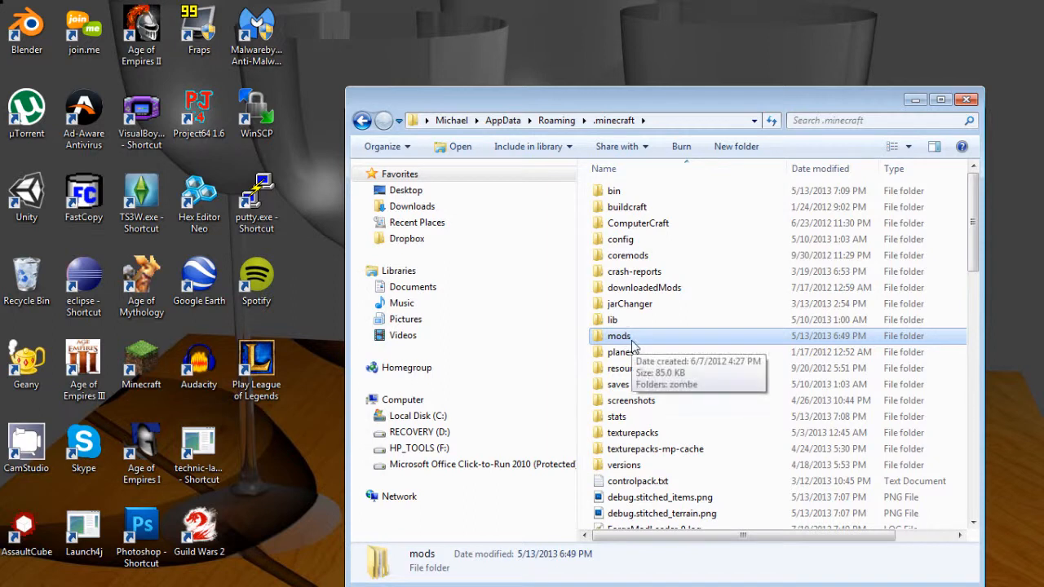
pyautogui.doubleClick(618, 336)
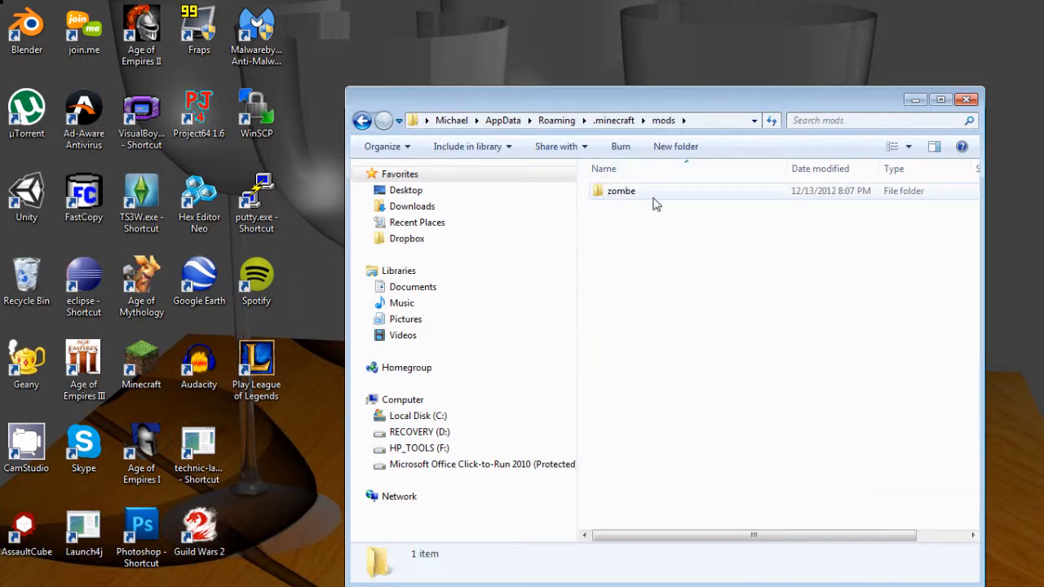
pyautogui.moveTo(620, 147)
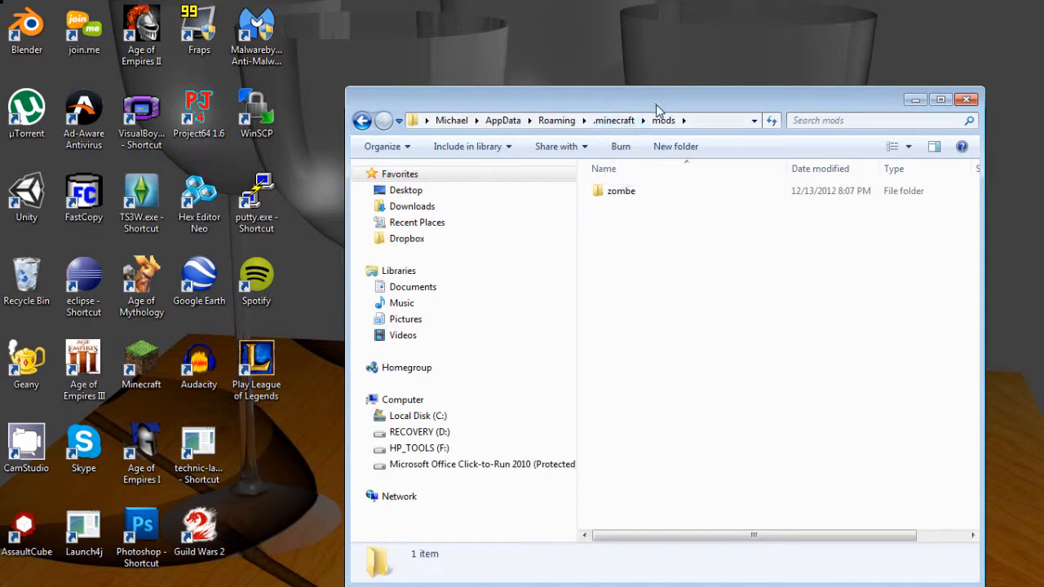
pyautogui.moveTo(655, 111); pyautogui.dragTo(650, 232)
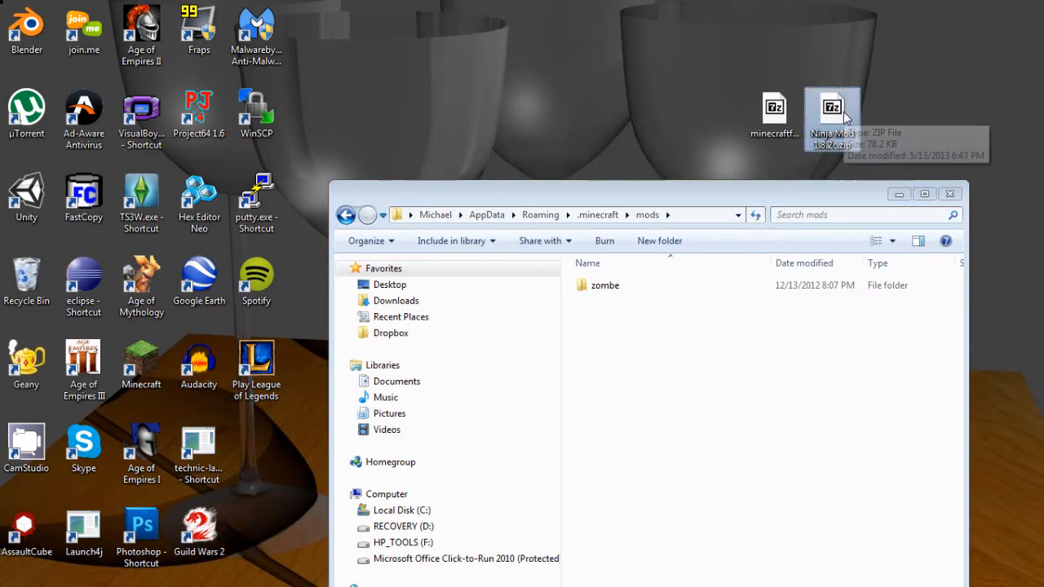
pyautogui.moveTo(856, 93)
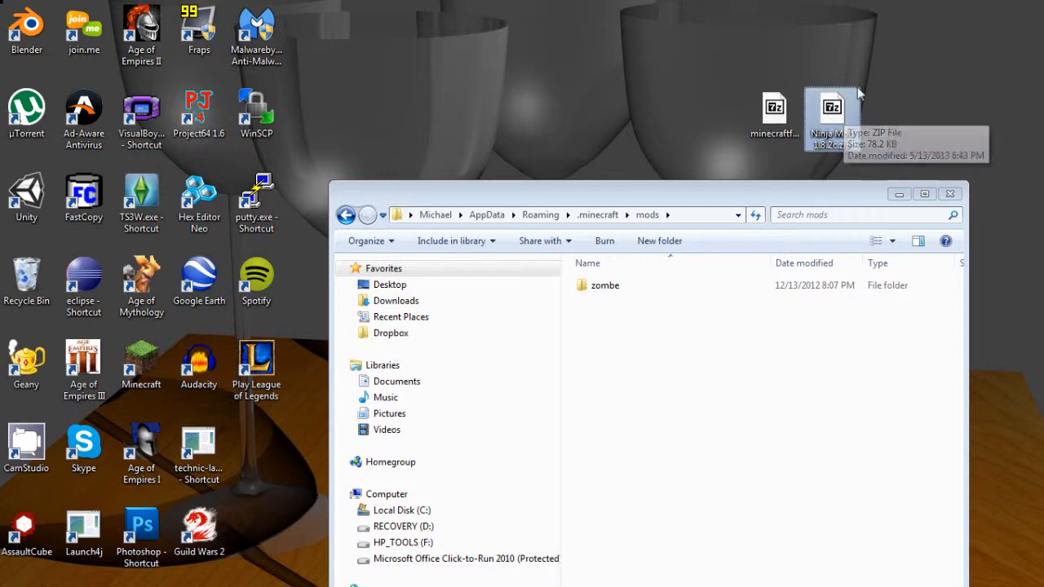
pyautogui.moveTo(708, 367)
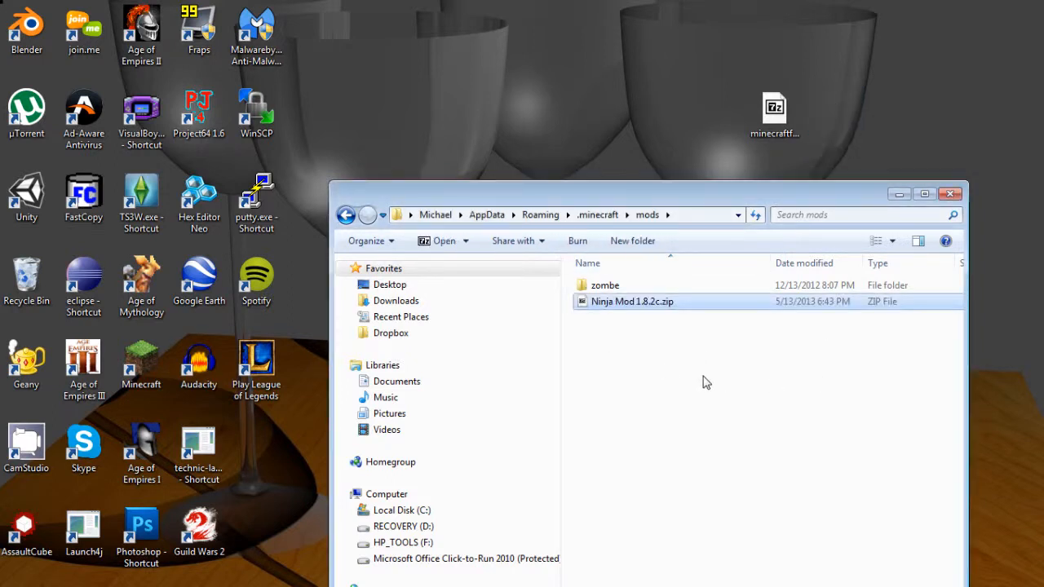
pyautogui.moveTo(950, 194)
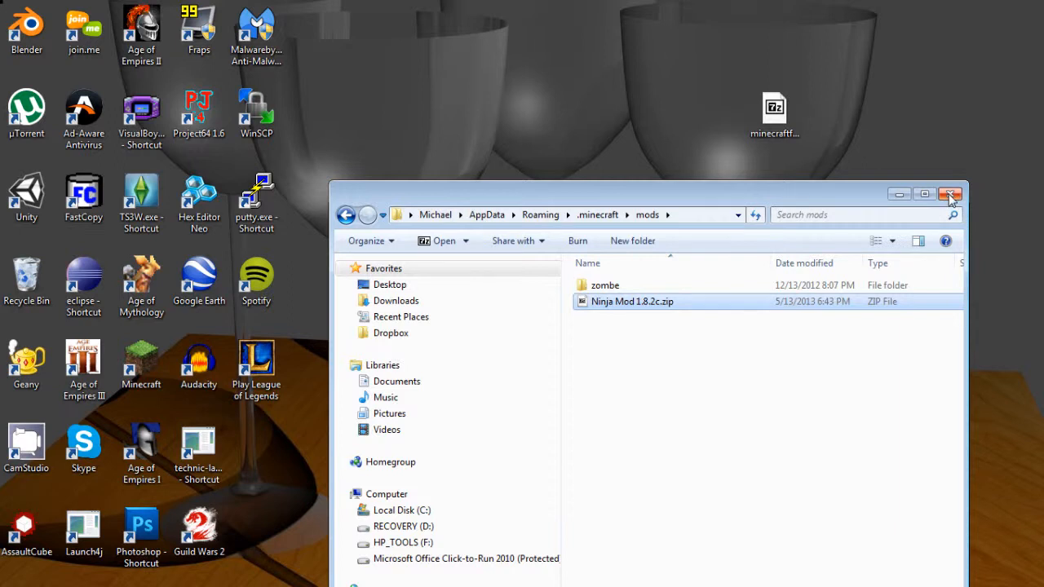
pyautogui.click(953, 194)
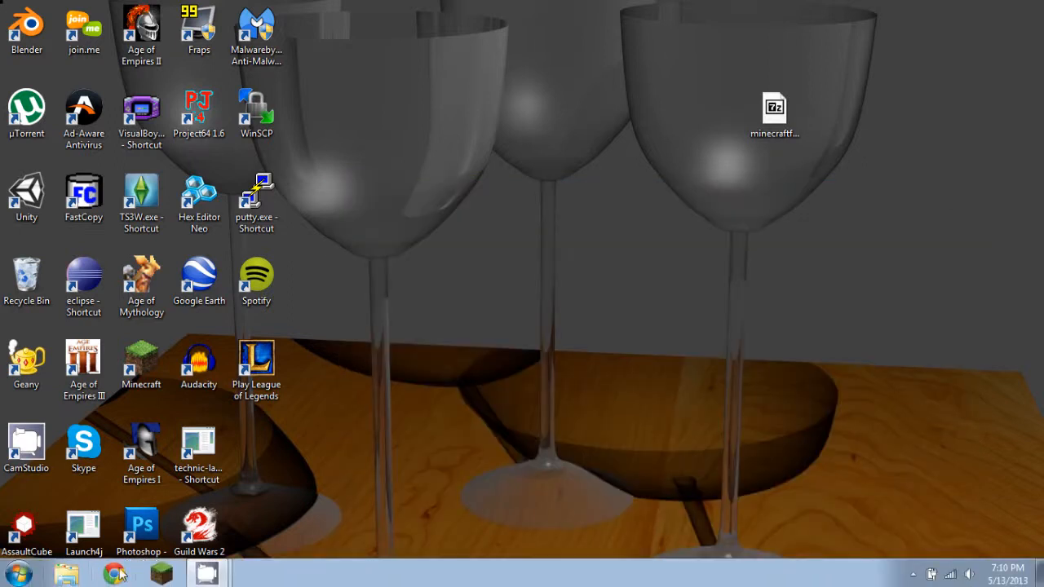
# Step: Launch Minecraft from the desktop launcher and log in to reach the Forge title screen
pyautogui.click(773, 114)
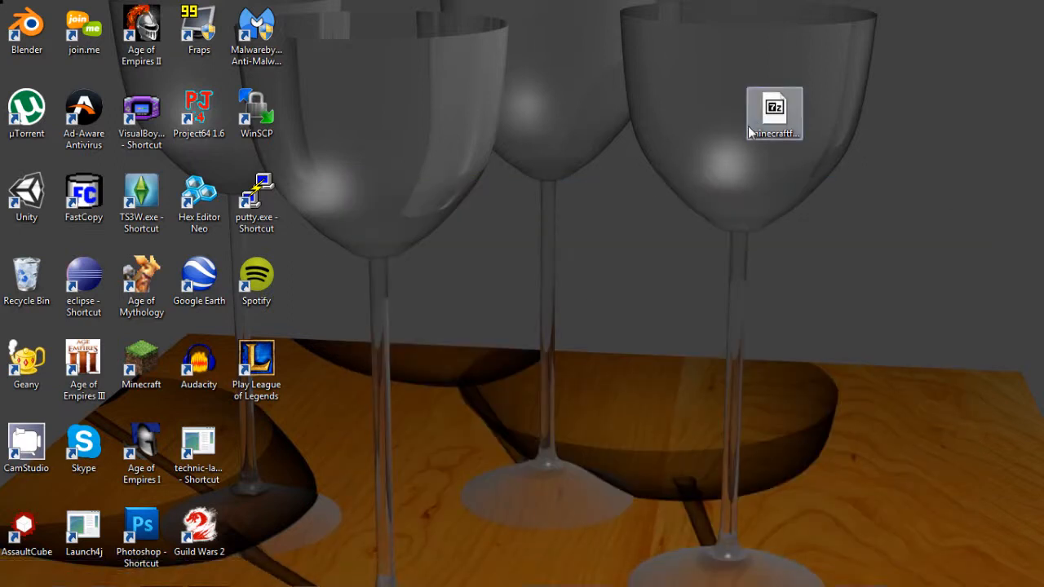
pyautogui.doubleClick(773, 110)
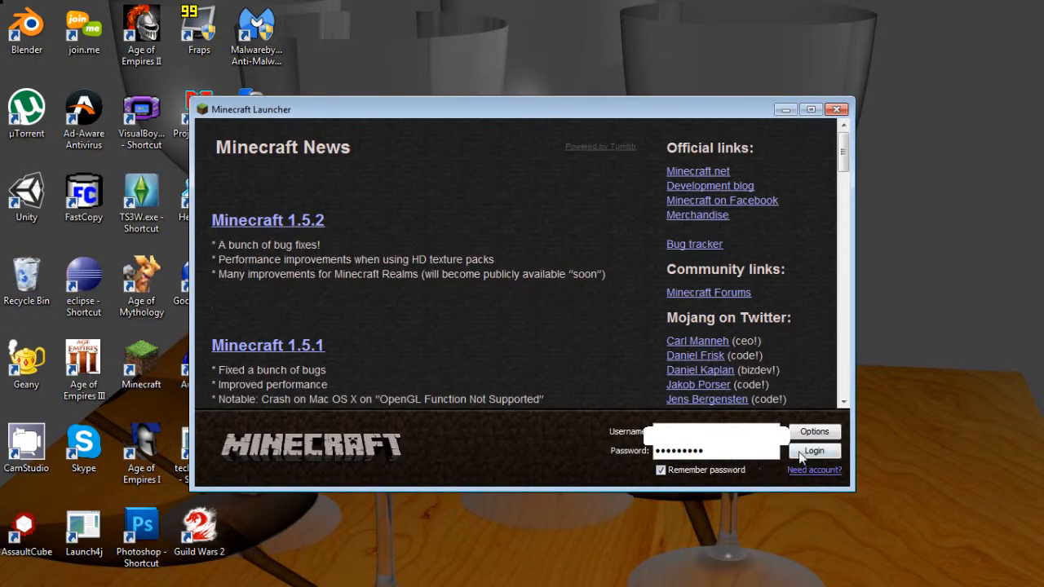
pyautogui.click(814, 451)
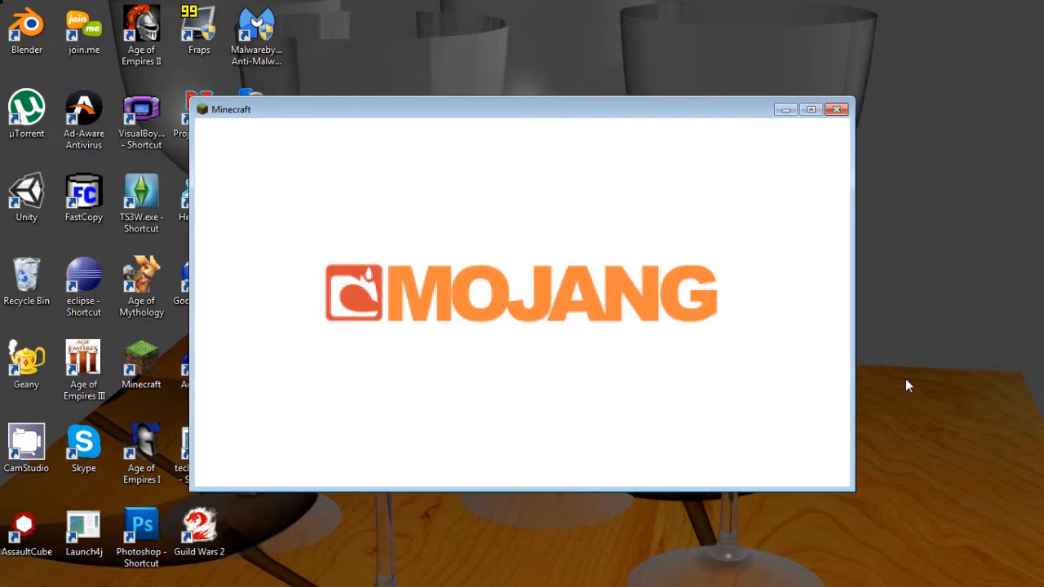
pyautogui.moveTo(561, 296)
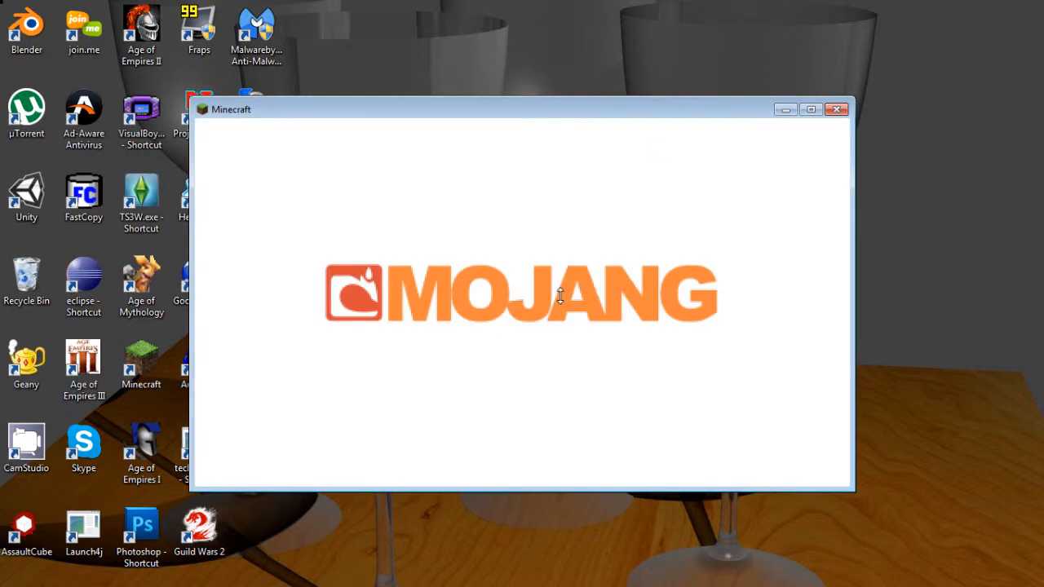
pyautogui.moveTo(447, 117)
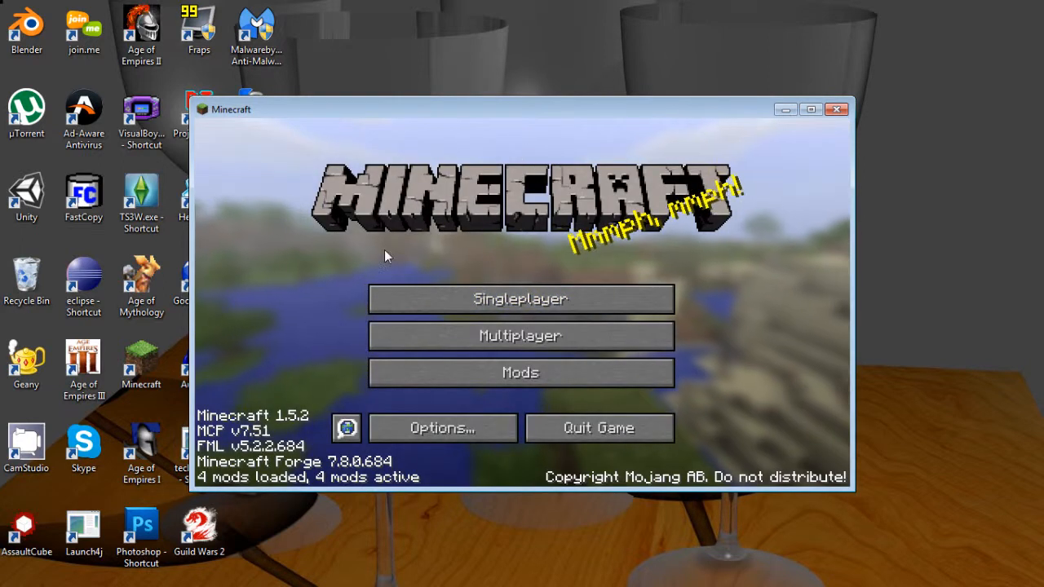
pyautogui.moveTo(520, 298)
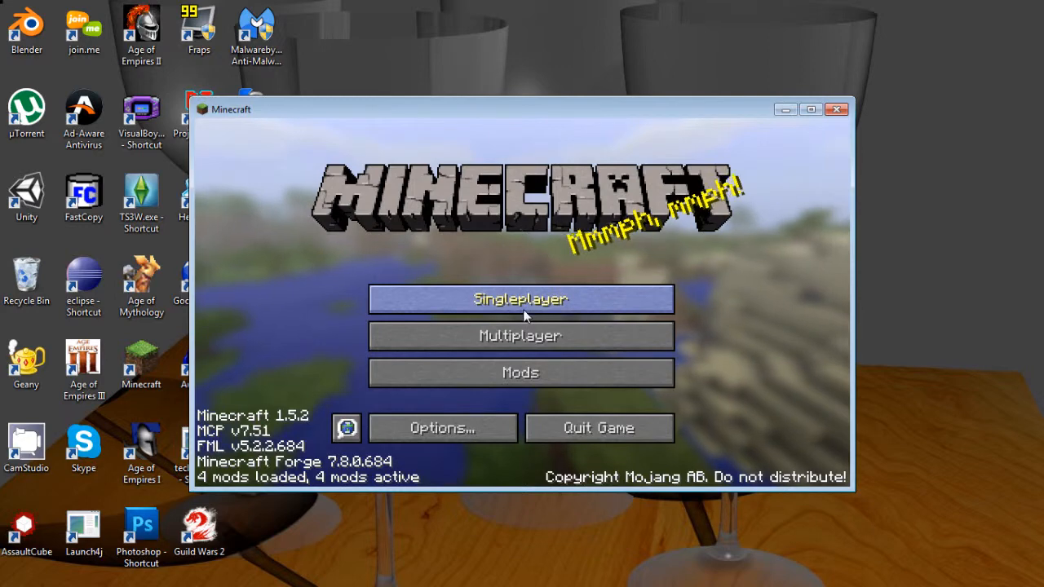
# Step: Enter the singleplayer world 'New World' and spawn in the village in first-person view
pyautogui.click(520, 299)
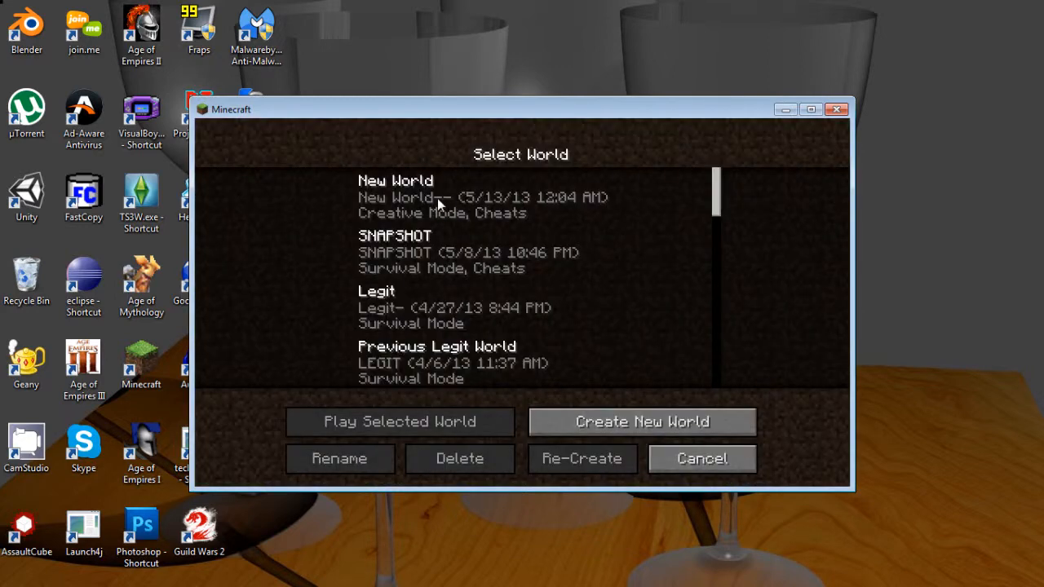
pyautogui.click(440, 196)
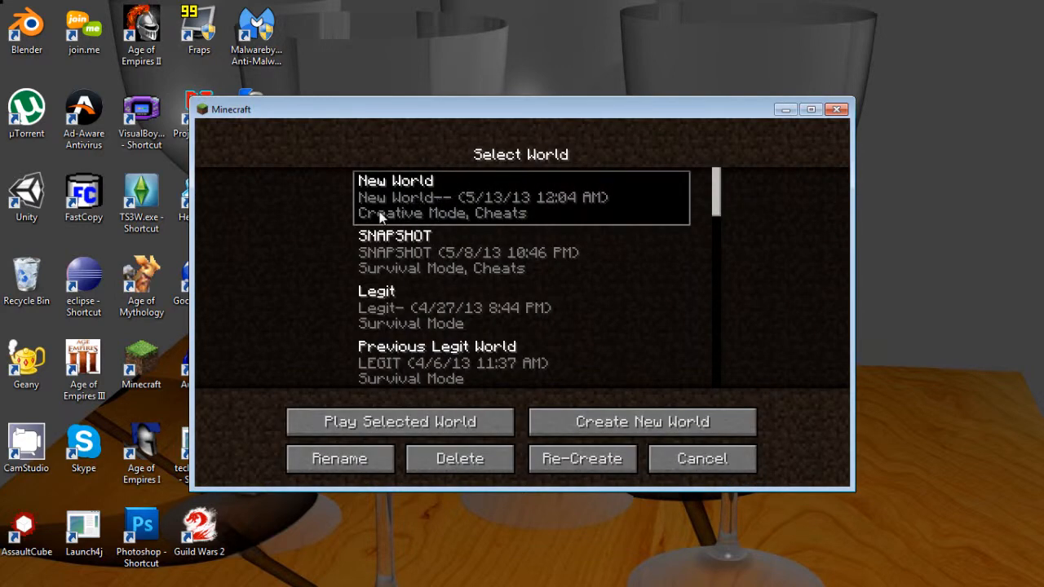
pyautogui.click(397, 421)
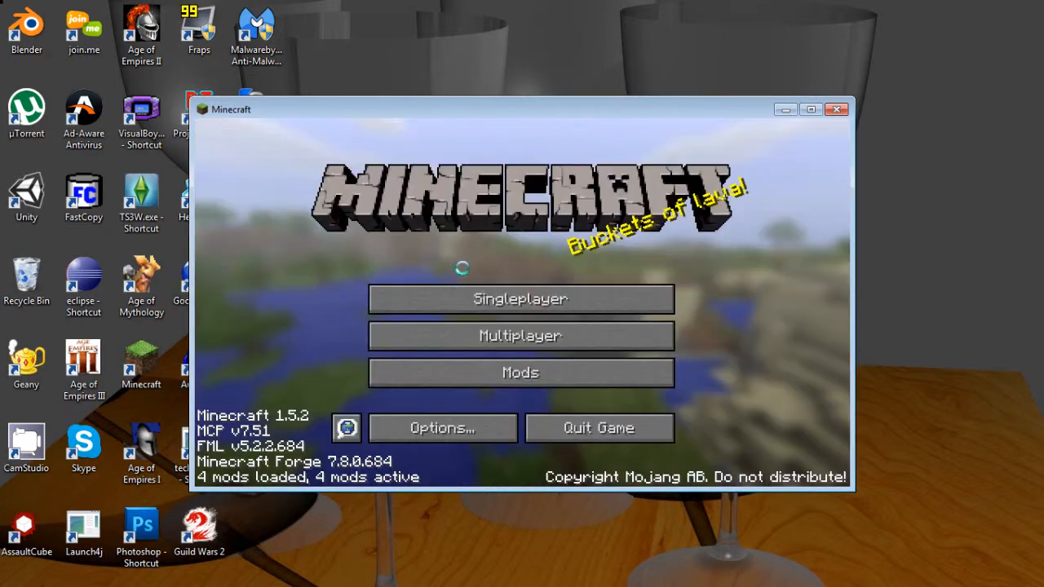
pyautogui.click(521, 297)
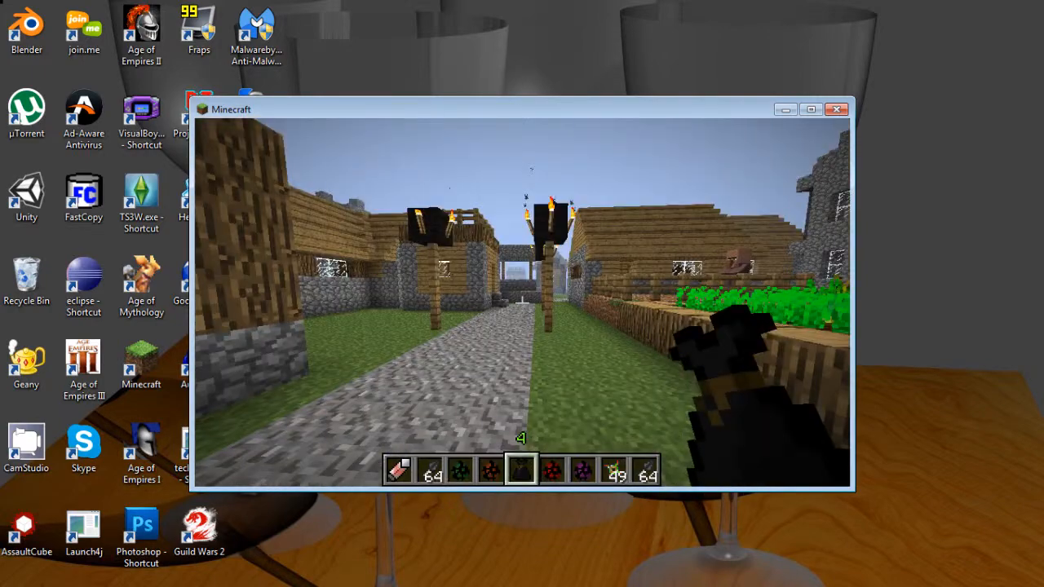
# Step: Browse the creative inventory for Ninja mod items like Blinding Powder and Kunai, then close it
pyautogui.press('e')
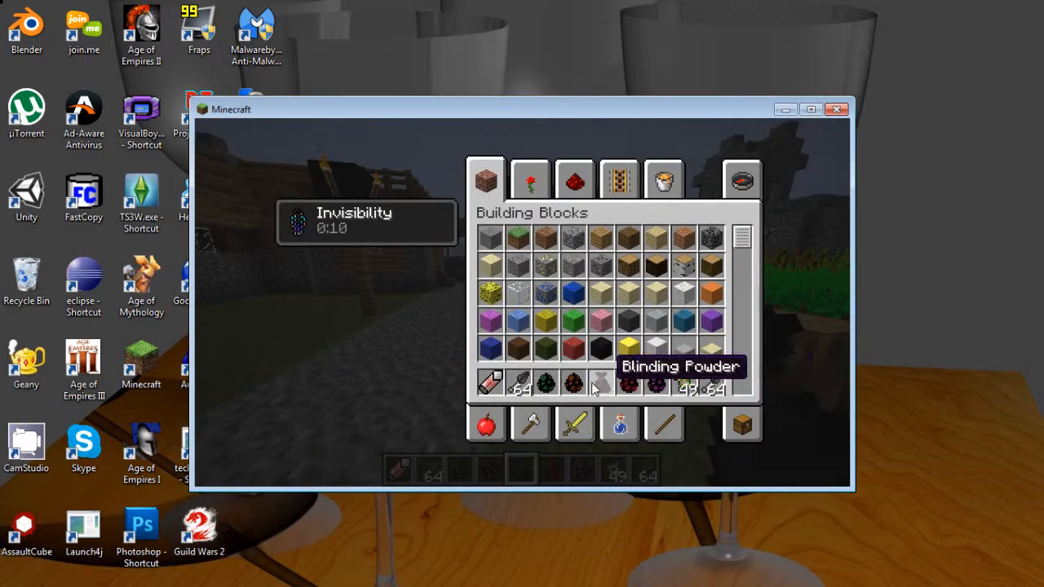
pyautogui.moveTo(709, 383)
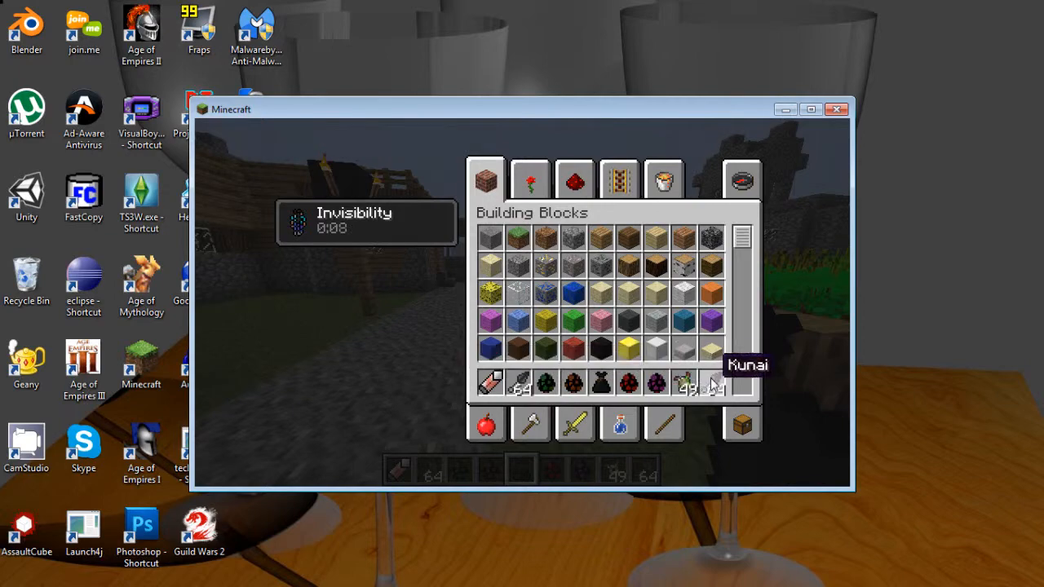
pyautogui.moveTo(497, 367)
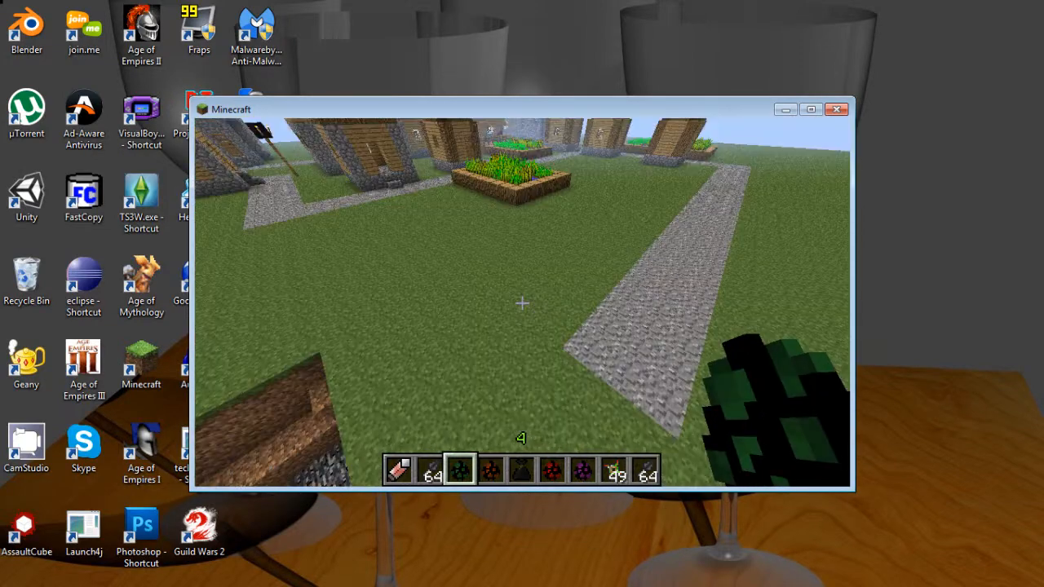
pyautogui.press('e')
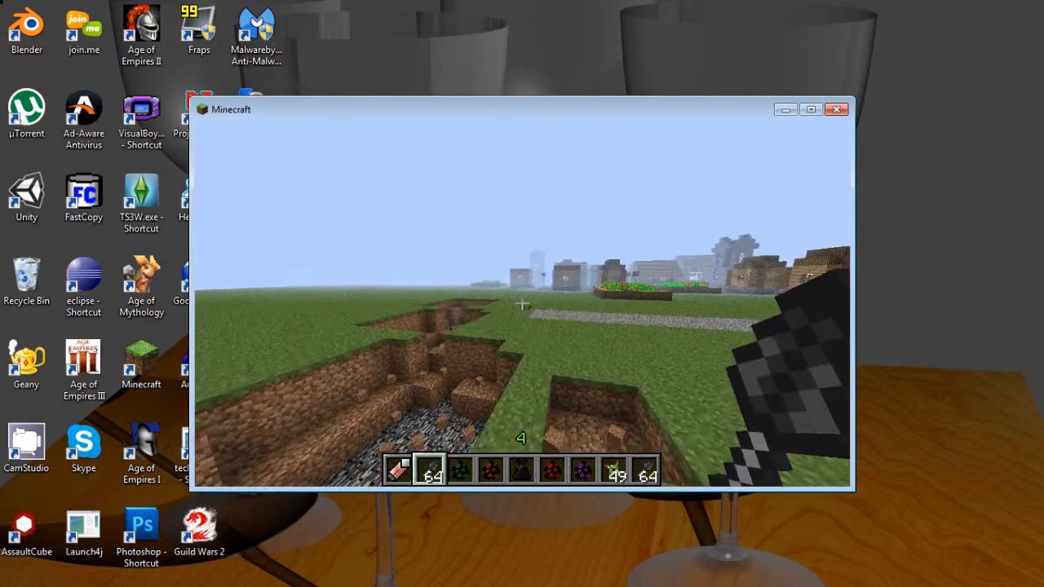
pyautogui.moveTo(522, 306)
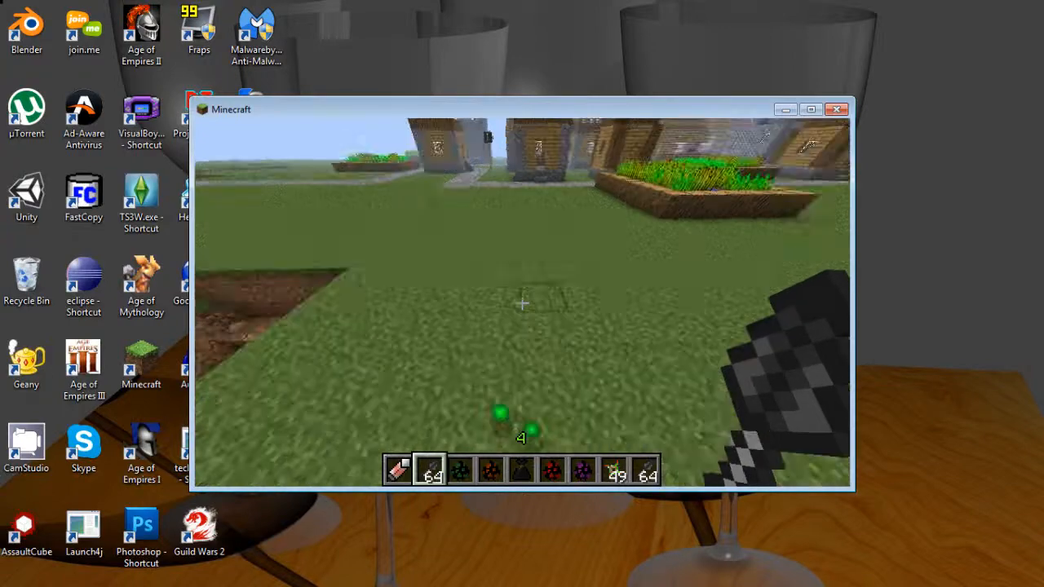